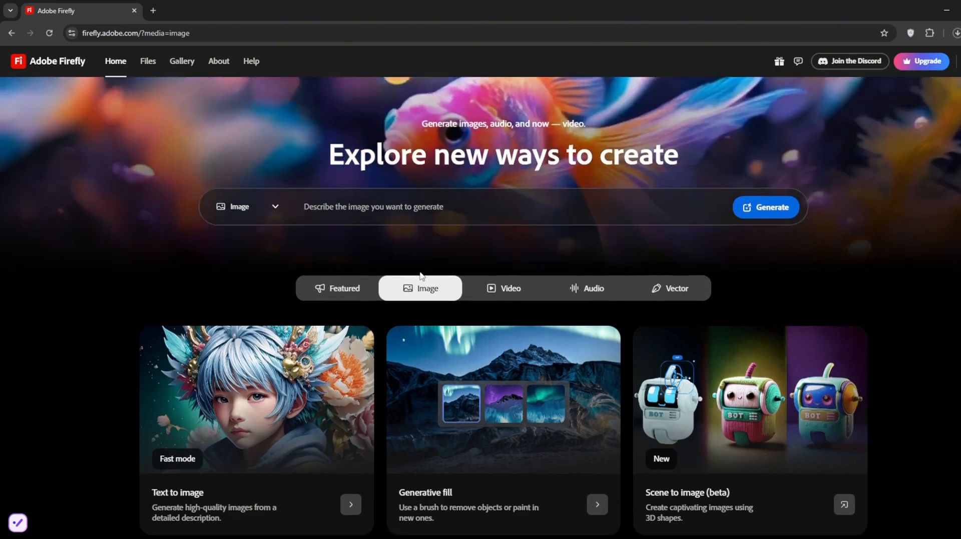
Browse the Firefly home page and switch it to the Video category.
{"action": "scroll", "scroll_direction": "down", "scroll_amount": 3}
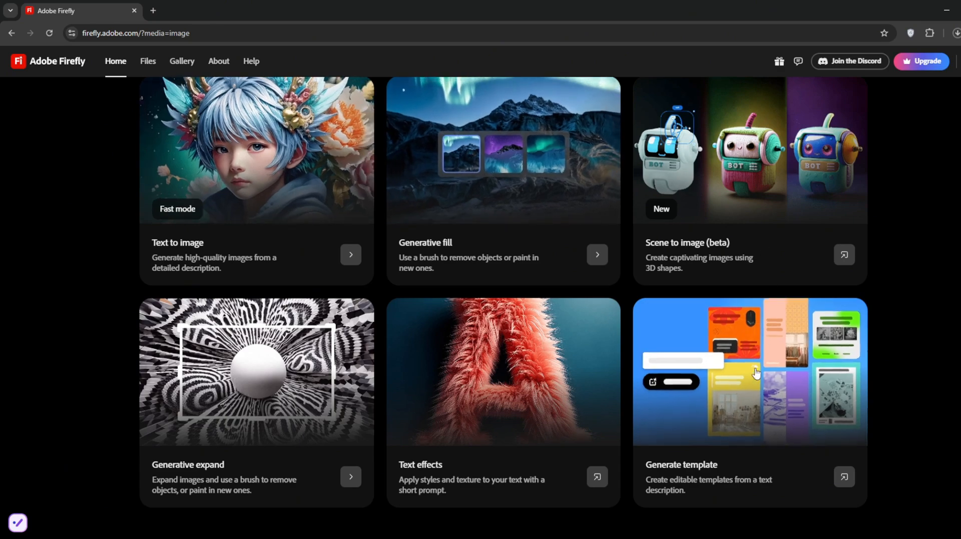
{"action": "scroll", "scroll_direction": "down", "scroll_amount": 3}
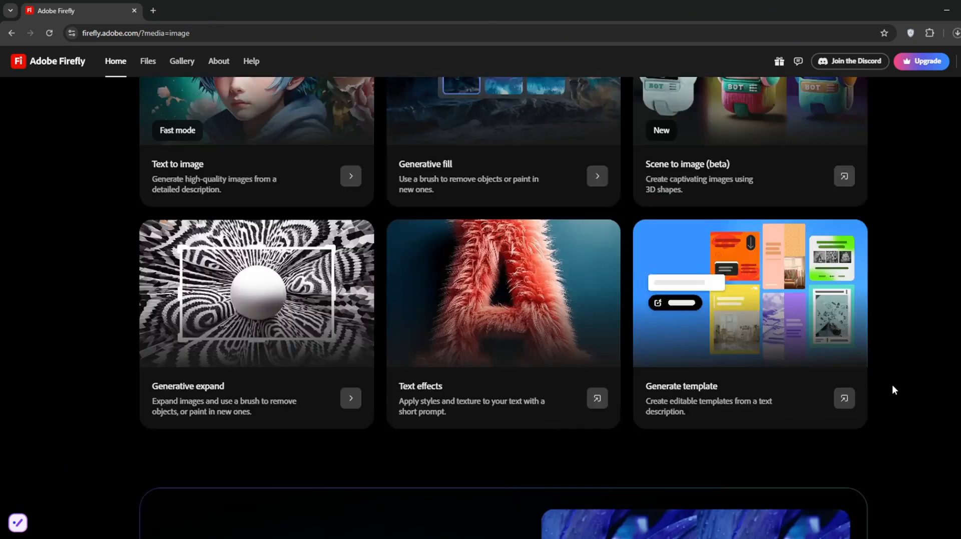
{"action": "scroll", "scroll_direction": "down", "scroll_amount": 3}
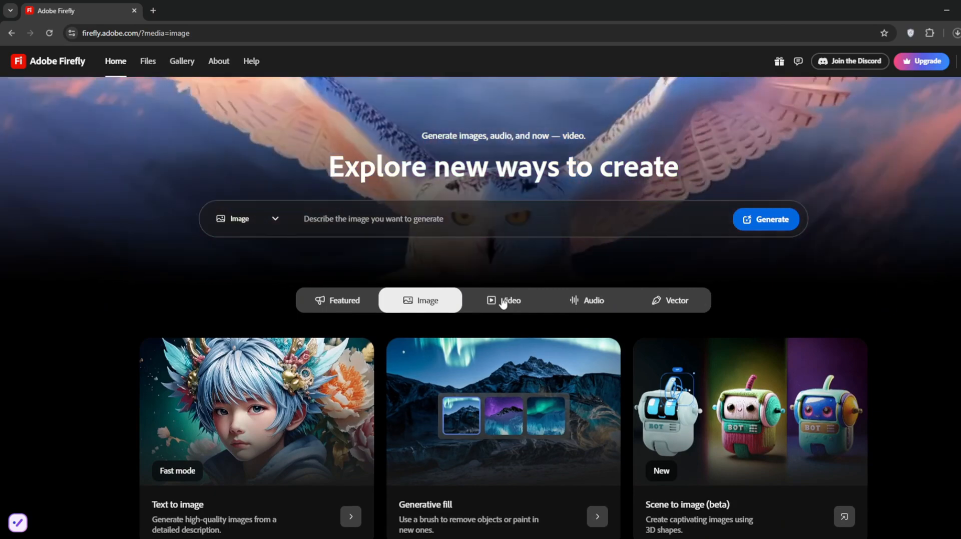
{"action": "left_click", "coordinate": [502, 300]}
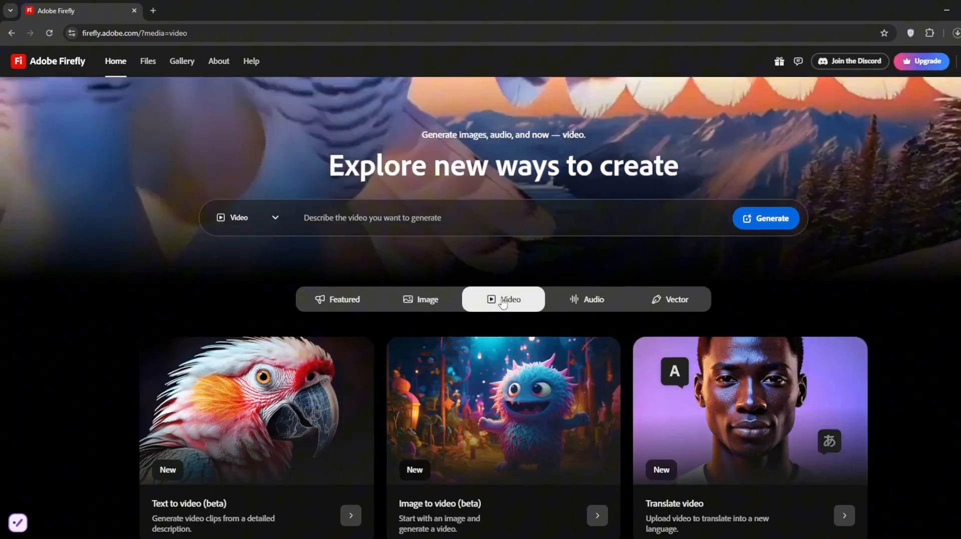
Browse the video features list: Text to video, Image to video, Translate video and gallery.
{"action": "scroll", "scroll_direction": "down", "scroll_amount": 3}
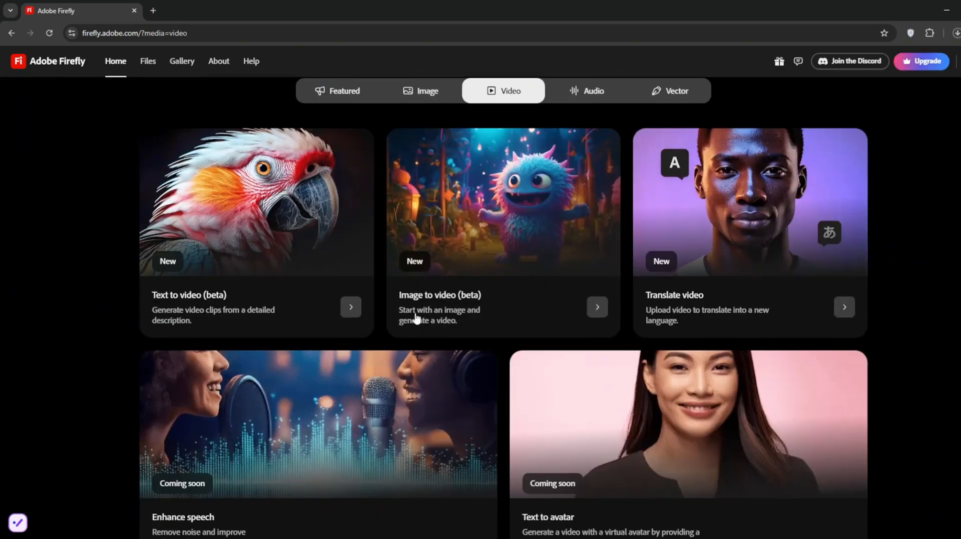
{"action": "scroll", "scroll_direction": "down", "scroll_amount": 3}
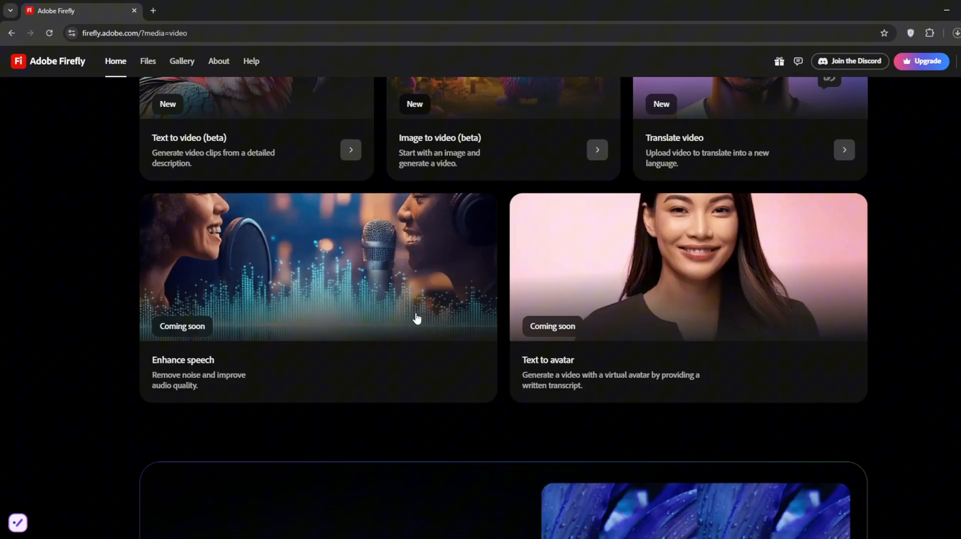
{"action": "scroll", "scroll_direction": "down", "scroll_amount": 3}
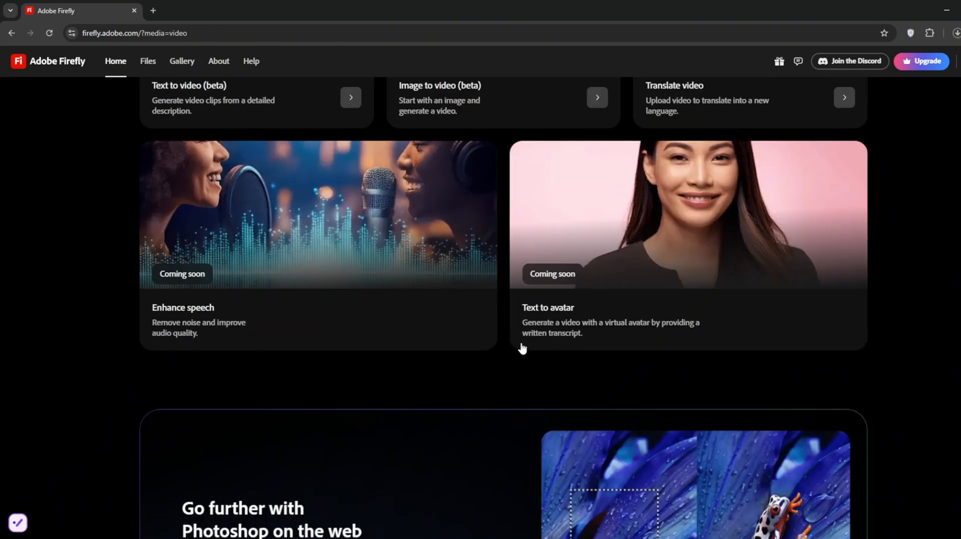
{"action": "mouse_move", "coordinate": [584, 327]}
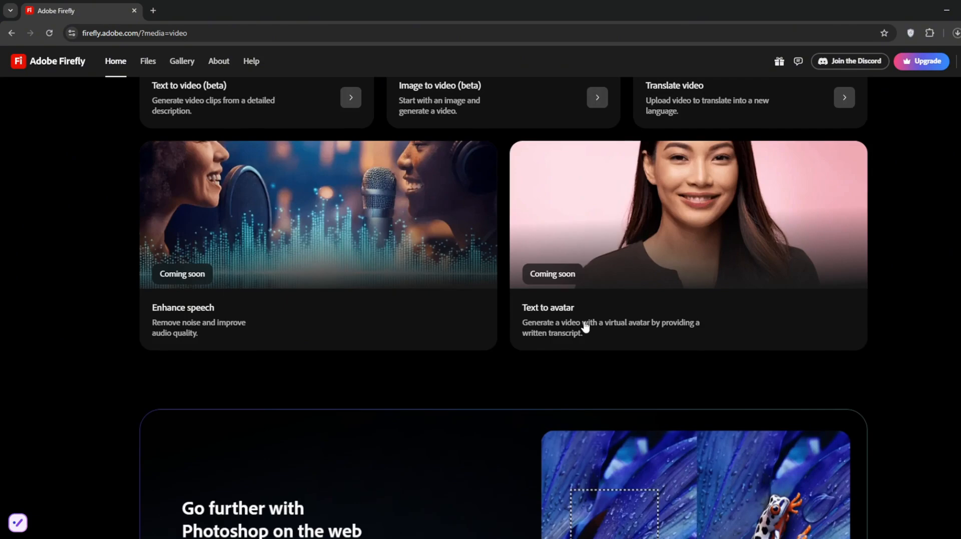
{"action": "mouse_move", "coordinate": [740, 320]}
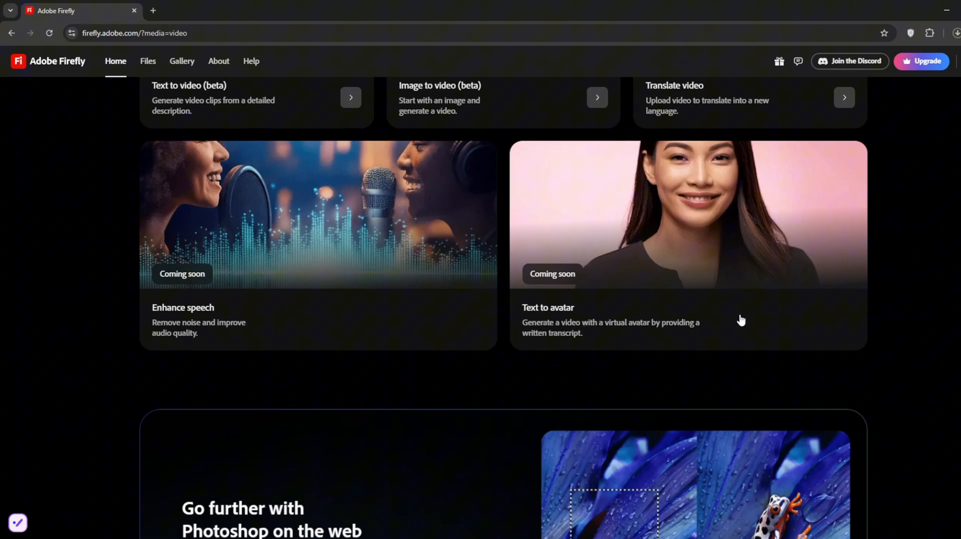
{"action": "scroll", "scroll_direction": "down", "scroll_amount": 3}
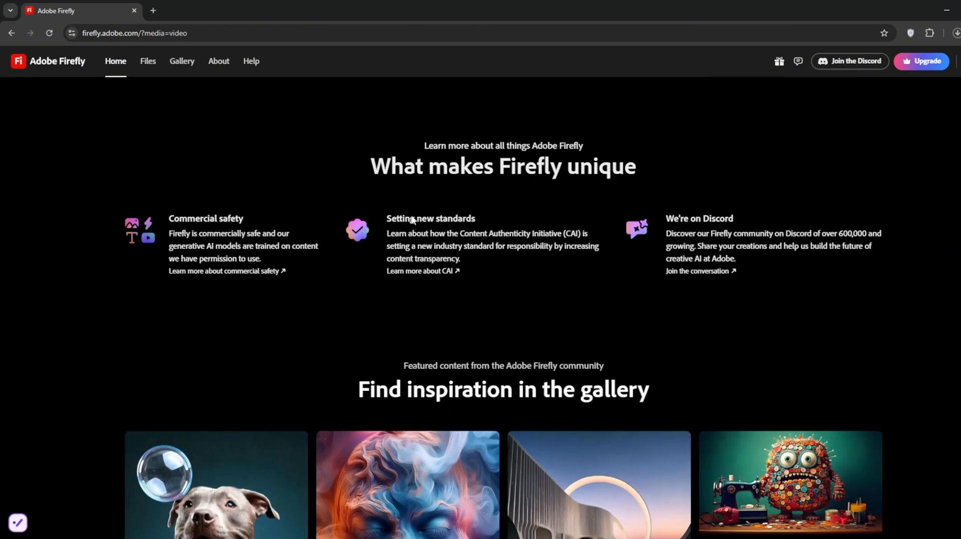
{"action": "scroll", "scroll_direction": "down", "scroll_amount": 3}
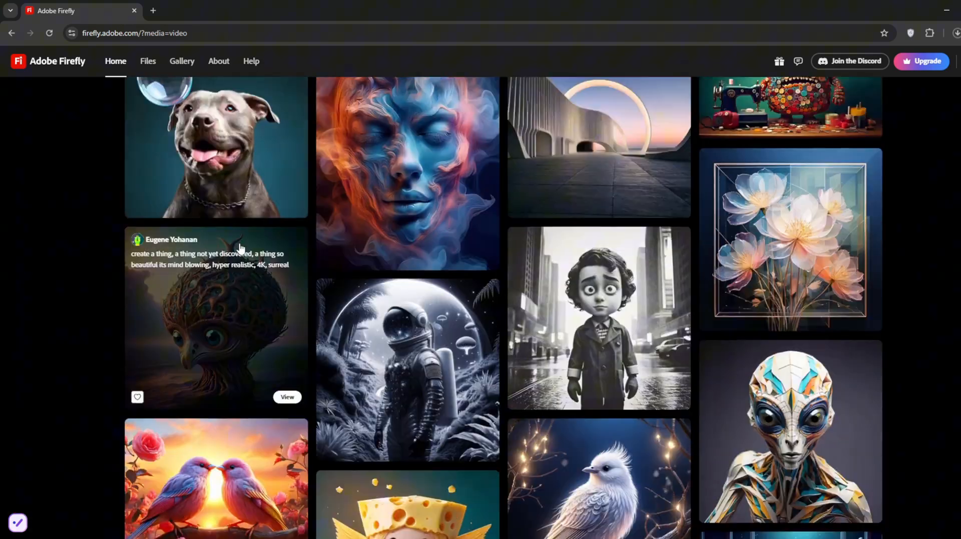
{"action": "scroll", "scroll_direction": "down", "scroll_amount": 3}
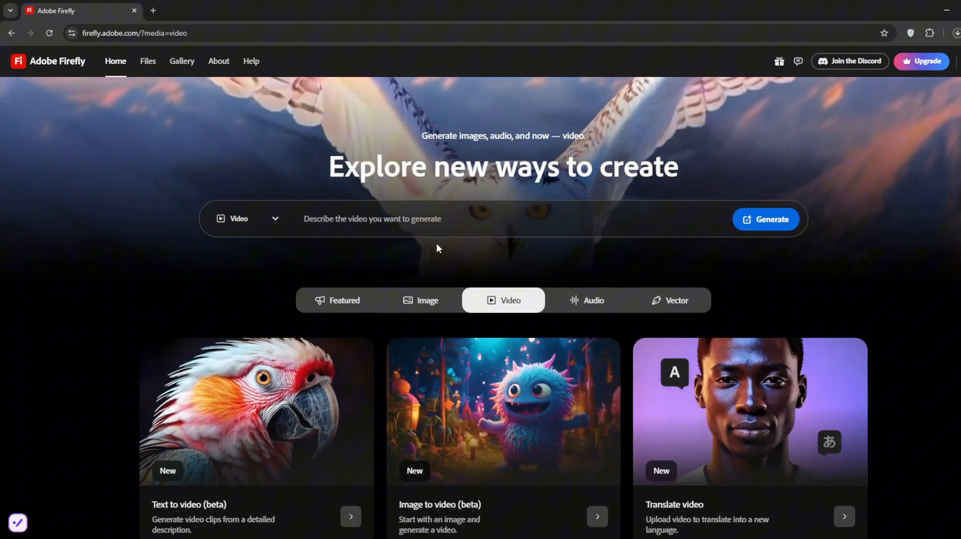
Return to the Image category and enter the Text to image feature, dismissing its intro tip.
{"action": "left_click", "coordinate": [427, 300]}
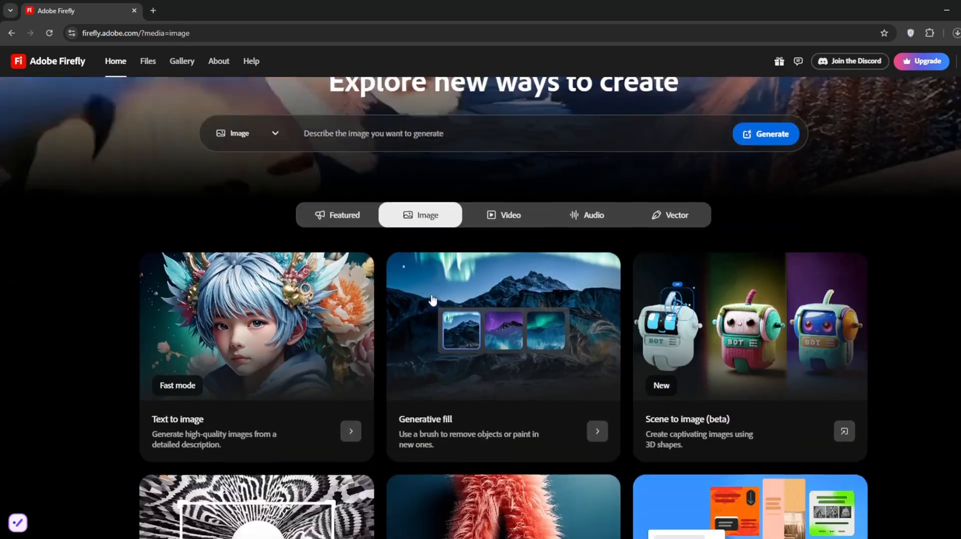
{"action": "scroll", "scroll_direction": "down", "scroll_amount": 3}
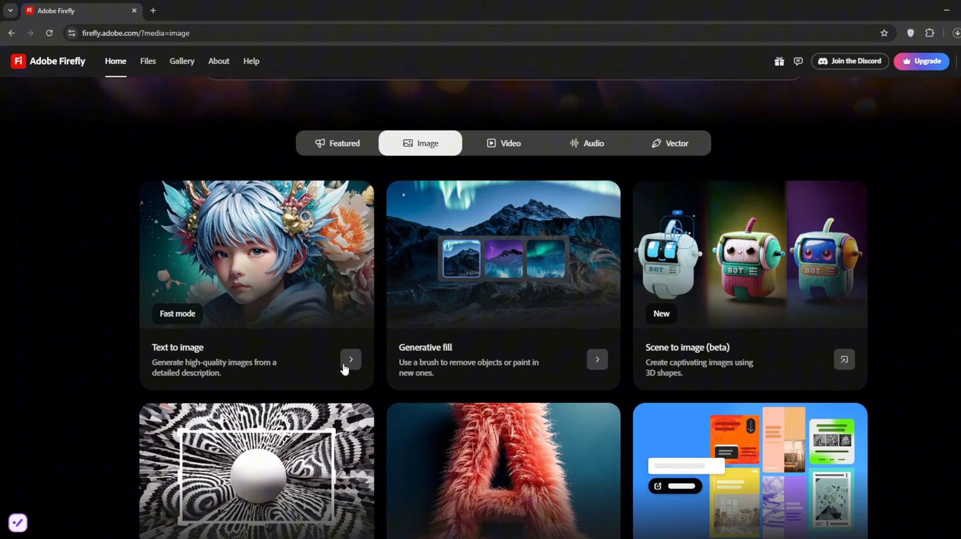
{"action": "left_click", "coordinate": [350, 360]}
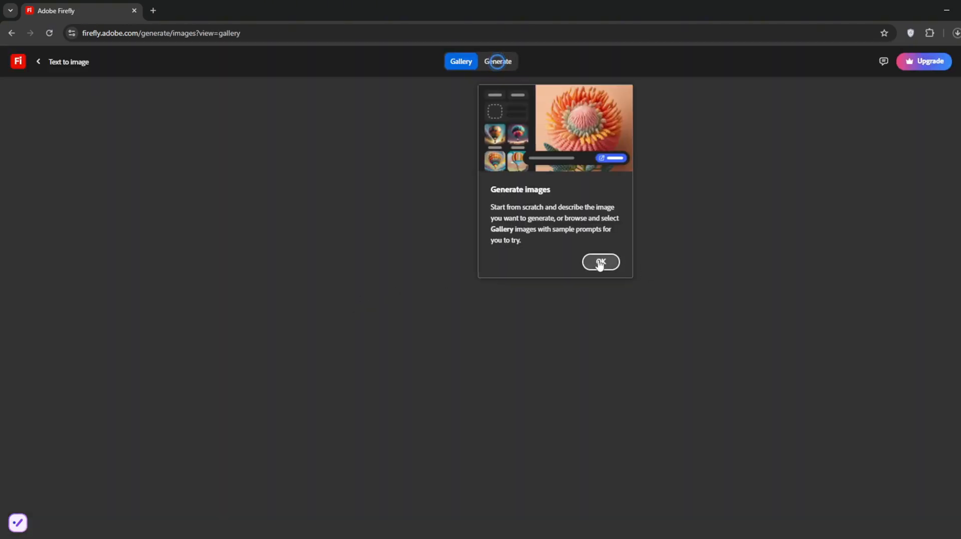
{"action": "left_click", "coordinate": [599, 262]}
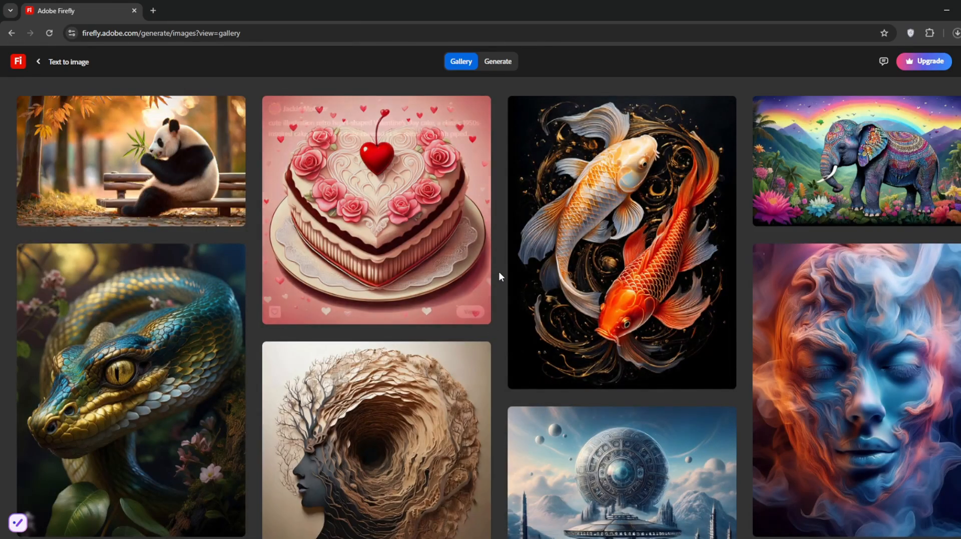
Browse the sample gallery and move on to the Generate workspace.
{"action": "scroll", "scroll_direction": "down", "scroll_amount": 3}
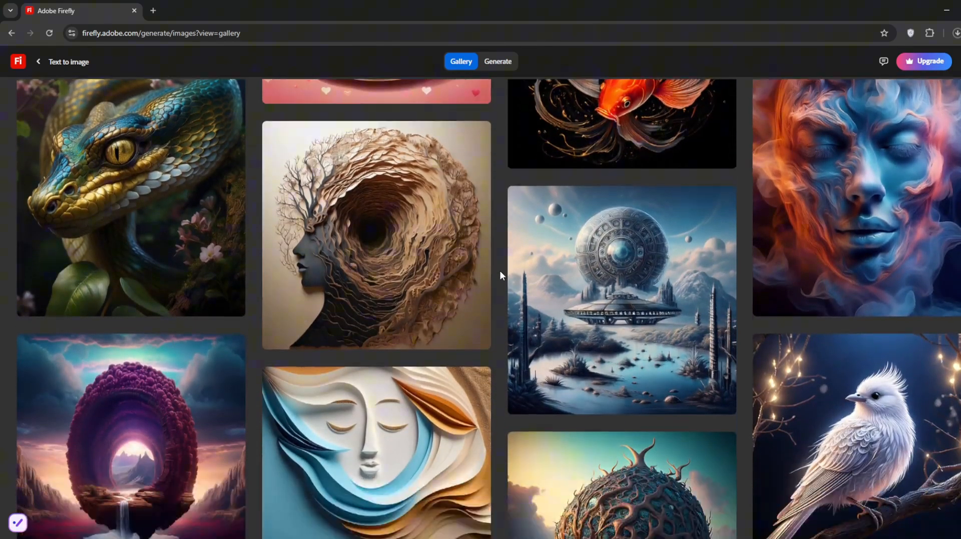
{"action": "scroll", "scroll_direction": "down", "scroll_amount": 3}
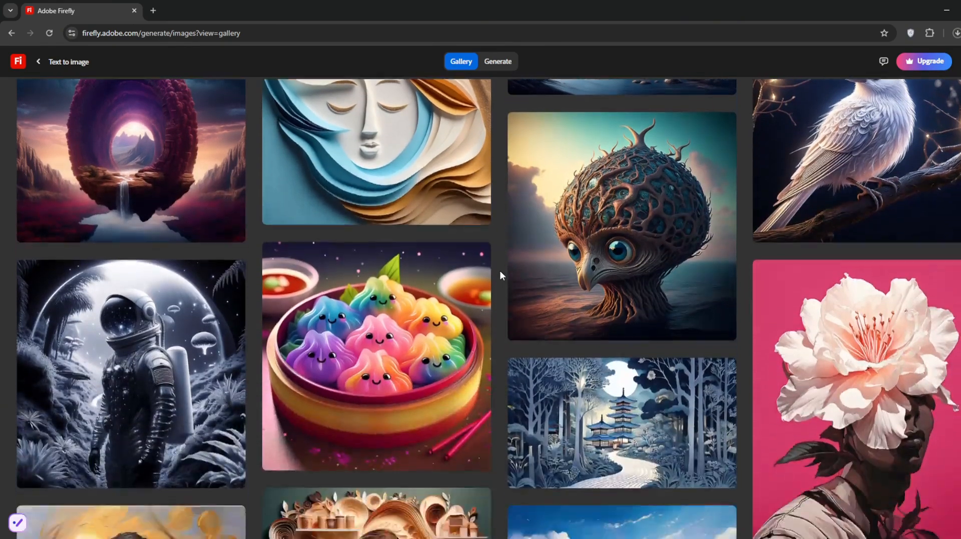
{"action": "scroll", "scroll_direction": "down", "scroll_amount": 3}
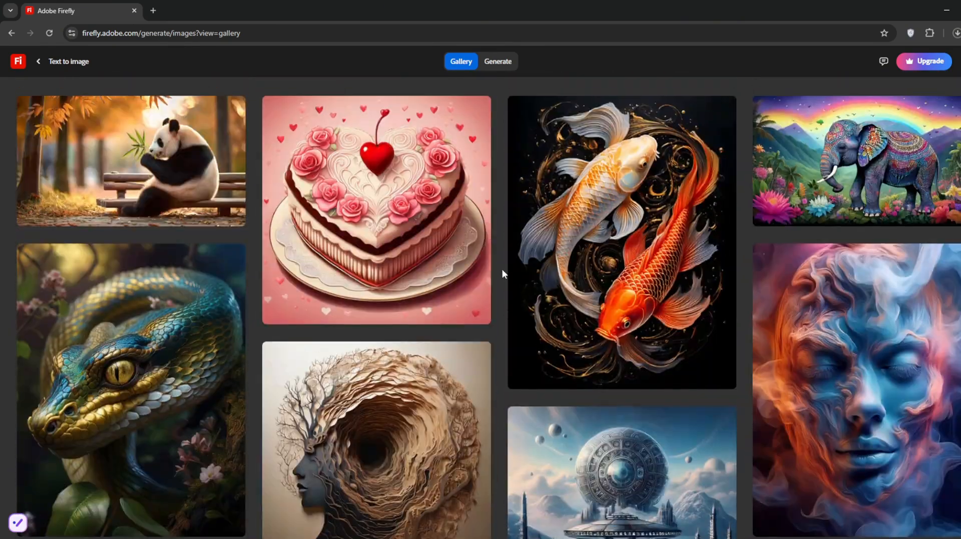
{"action": "left_click", "coordinate": [497, 61]}
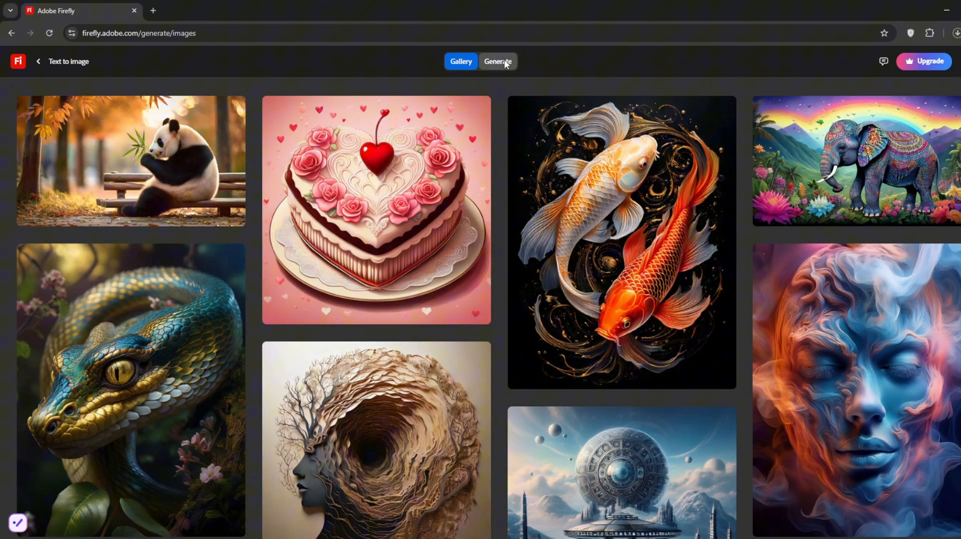
Generate four images from the prompt 'an infinite loop room in a circular pattern'.
{"action": "left_click", "coordinate": [498, 61]}
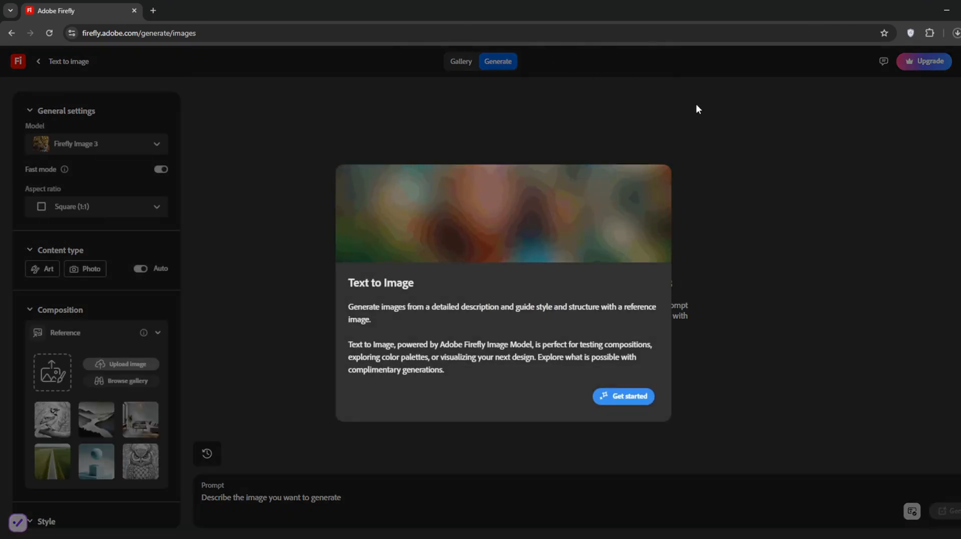
{"action": "left_click", "coordinate": [623, 396]}
{"action": "type", "text": "a r"}
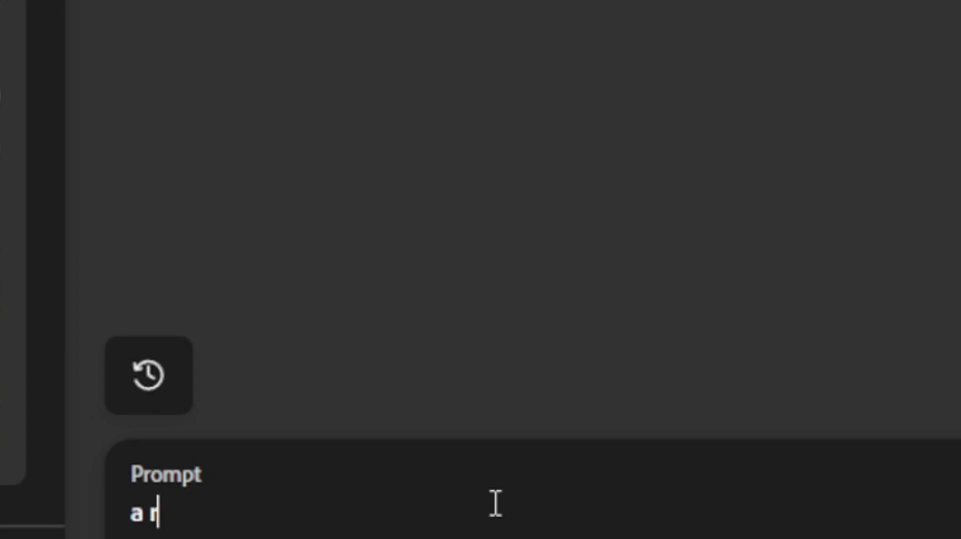
{"action": "type", "text": "an infinite loop room in a"}
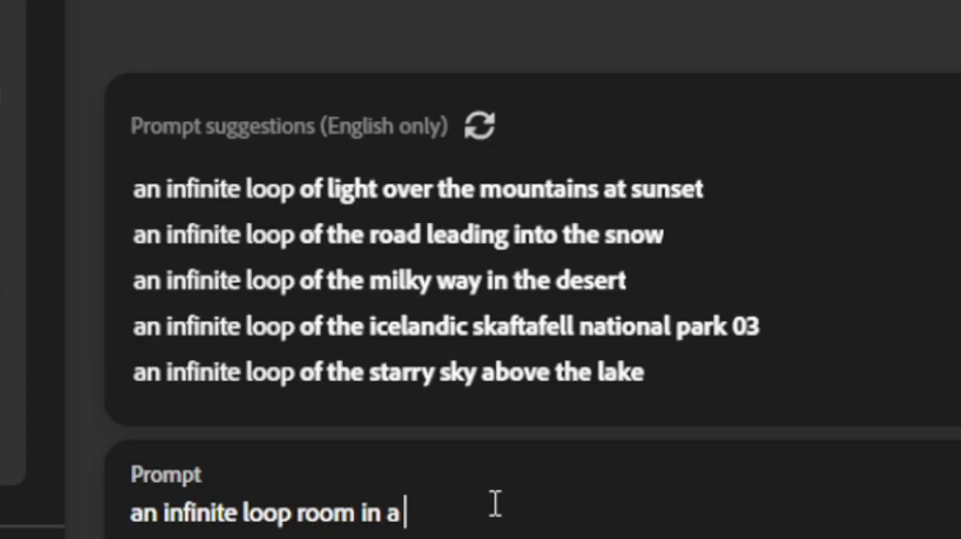
{"action": "type", "text": "circular pattern"}
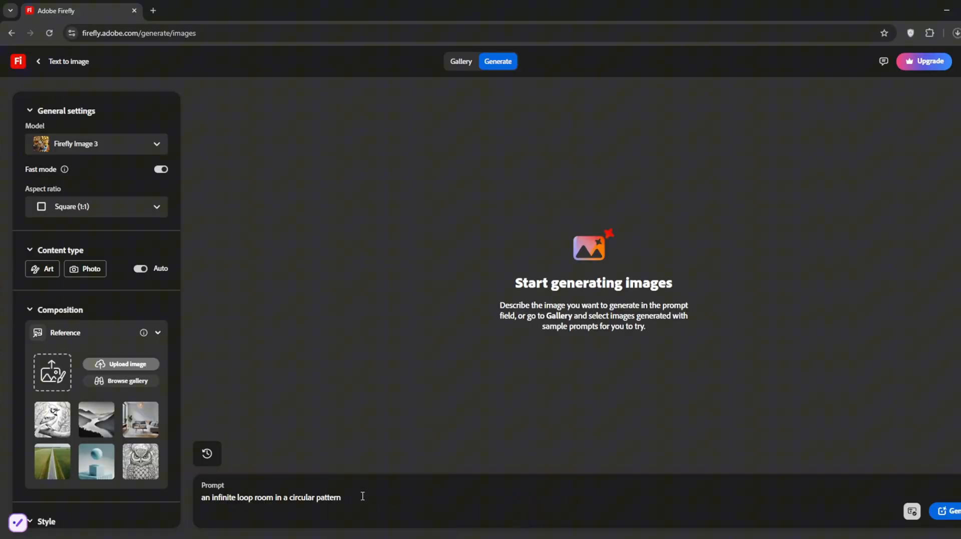
{"action": "left_click", "coordinate": [953, 512]}
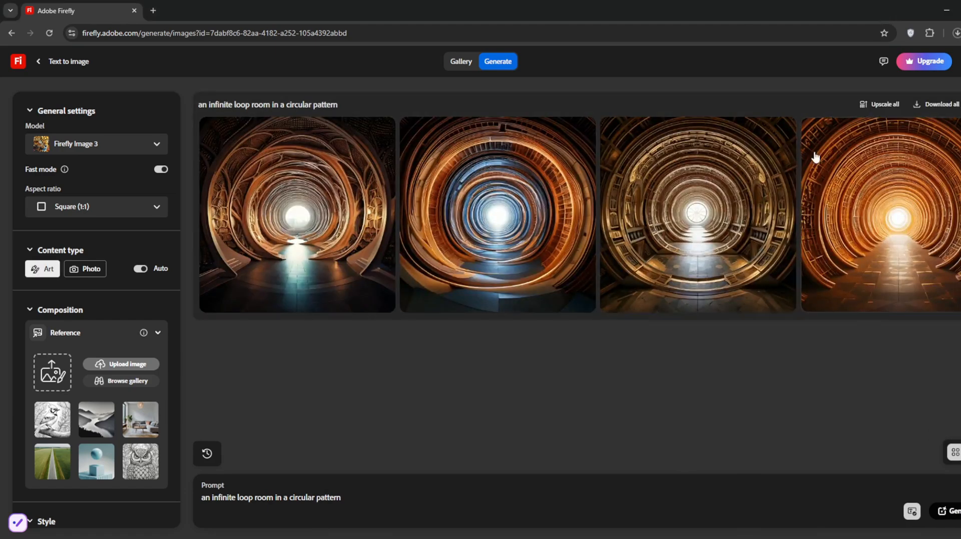
{"action": "mouse_move", "coordinate": [407, 225]}
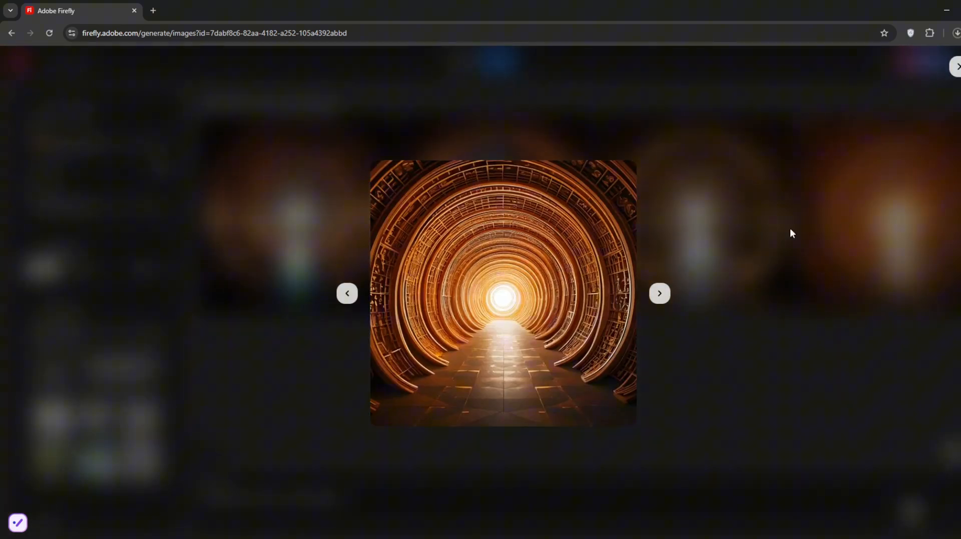
Start a pink-haired woman mirror selfie prompt with a new aspect ratio and Photo content type.
{"action": "left_click", "coordinate": [953, 66]}
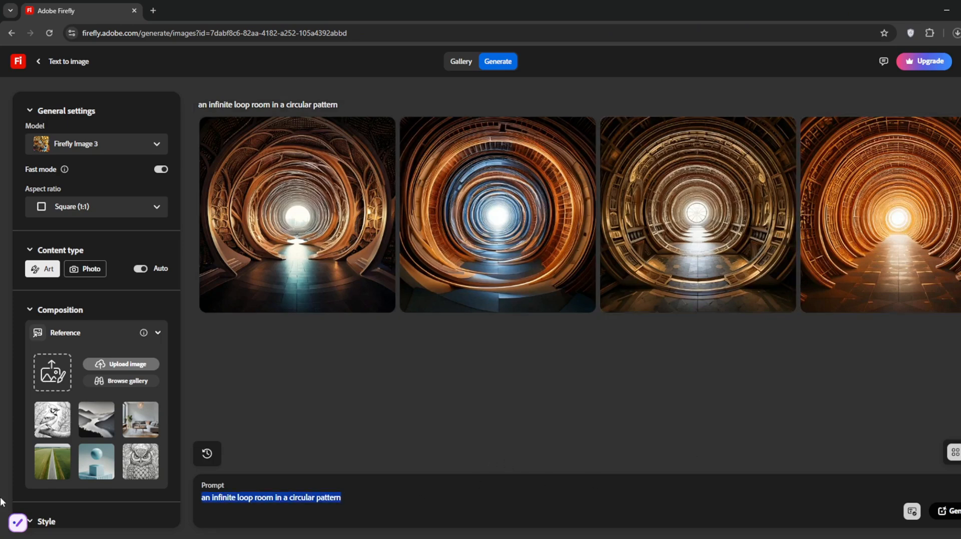
{"action": "type", "text": "a woman with pink hair taking a mirror selfie"}
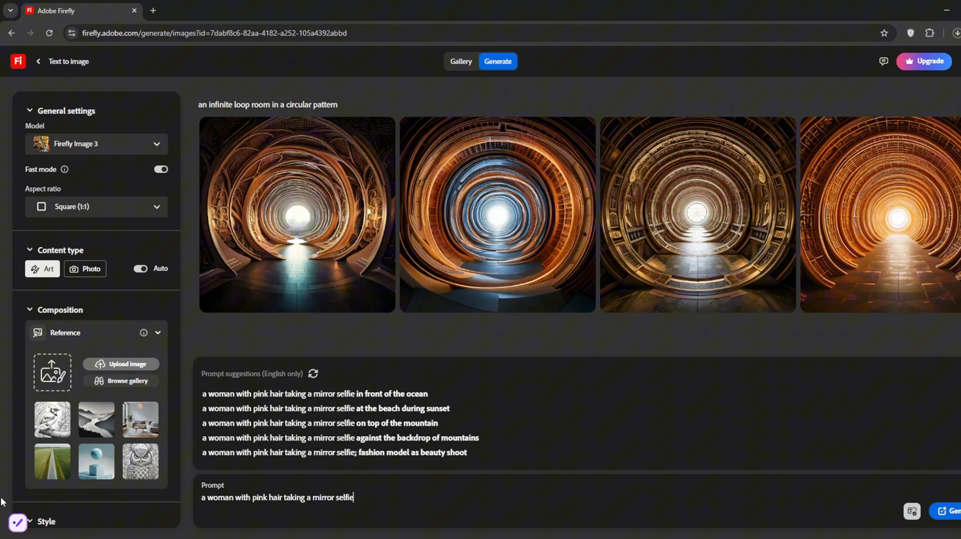
{"action": "left_click", "coordinate": [95, 143]}
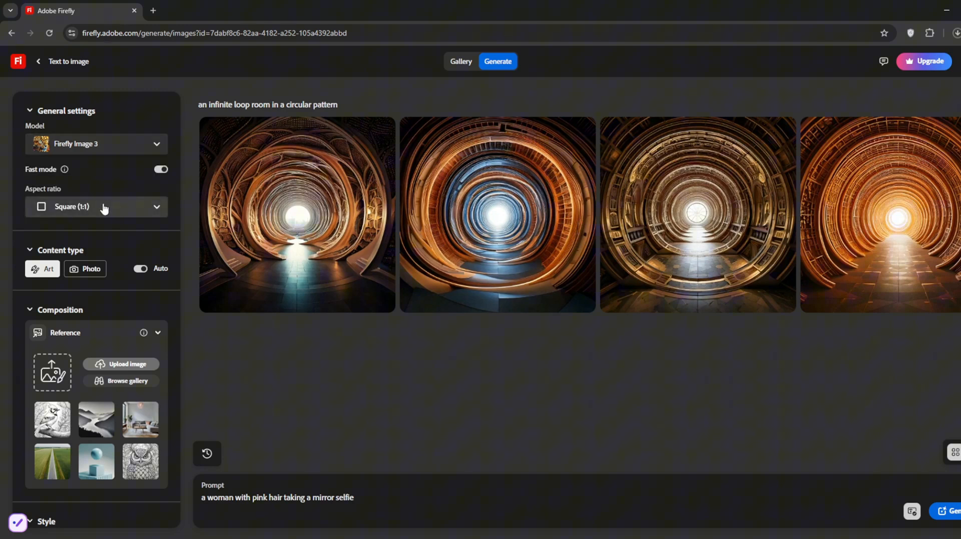
{"action": "left_click", "coordinate": [96, 206]}
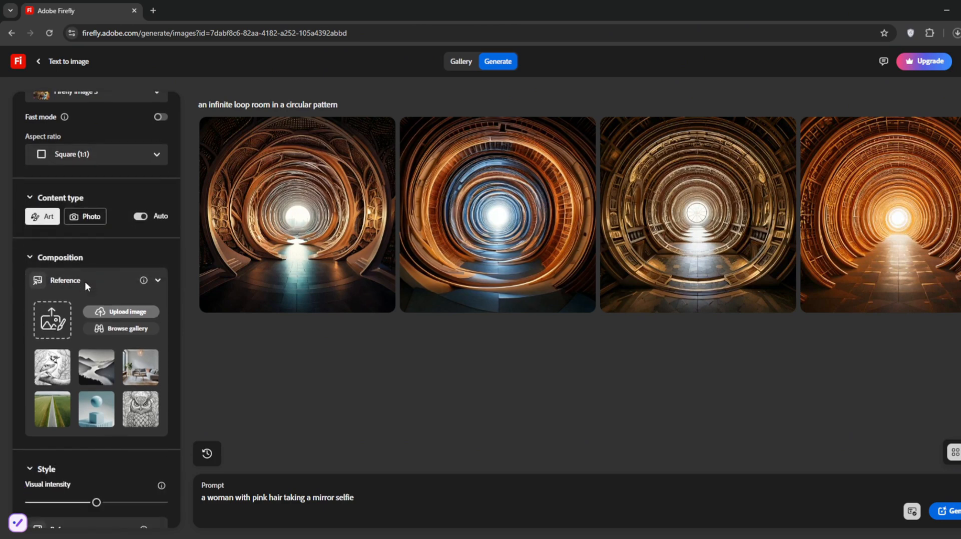
{"action": "left_click", "coordinate": [85, 216]}
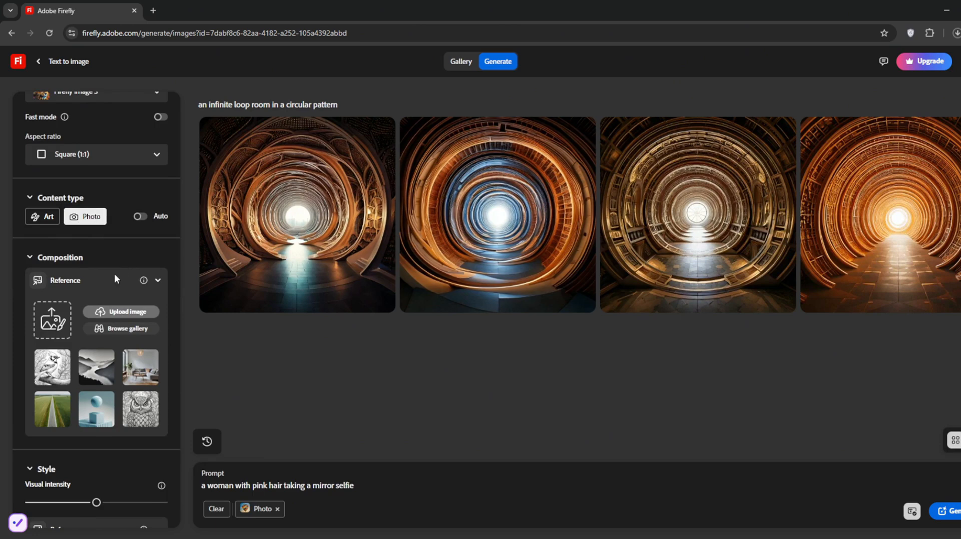
Set the Effects lighting to Golden hour for the selfie images.
{"action": "scroll", "scroll_direction": "down", "scroll_amount": 3}
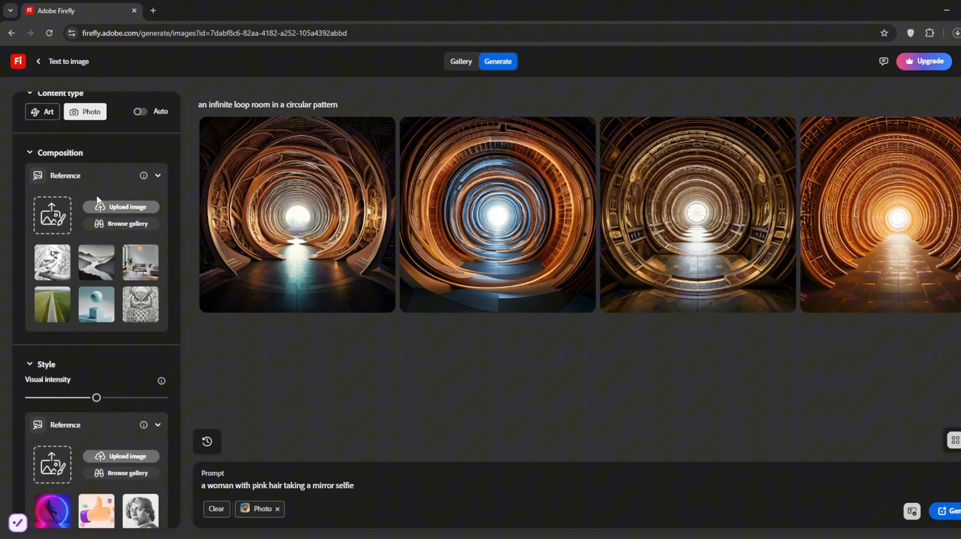
{"action": "scroll", "scroll_direction": "down", "scroll_amount": 3}
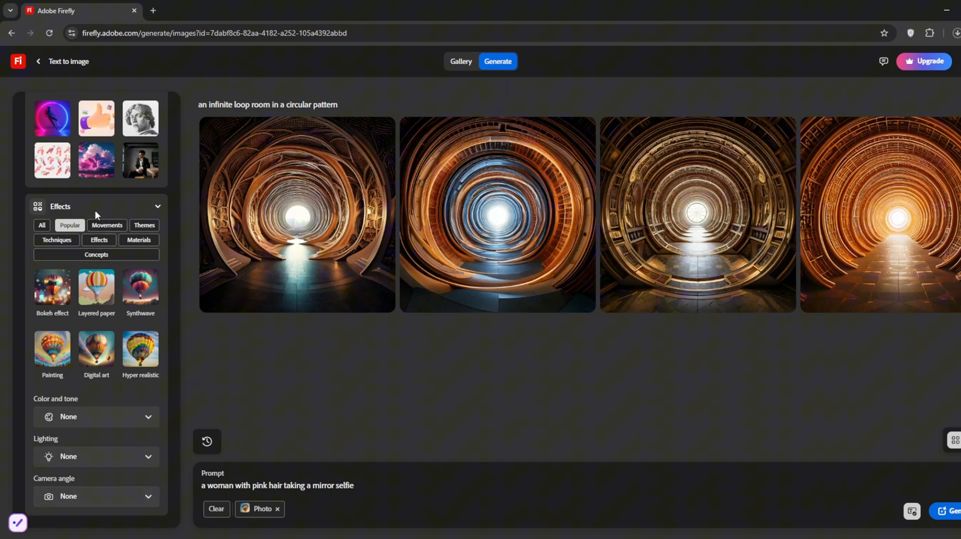
{"action": "mouse_move", "coordinate": [90, 498]}
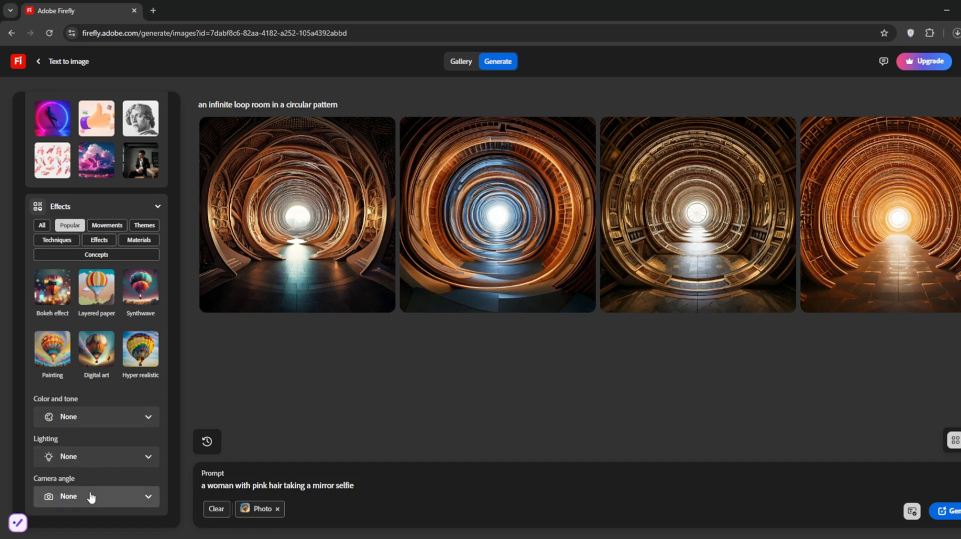
{"action": "left_click", "coordinate": [95, 457]}
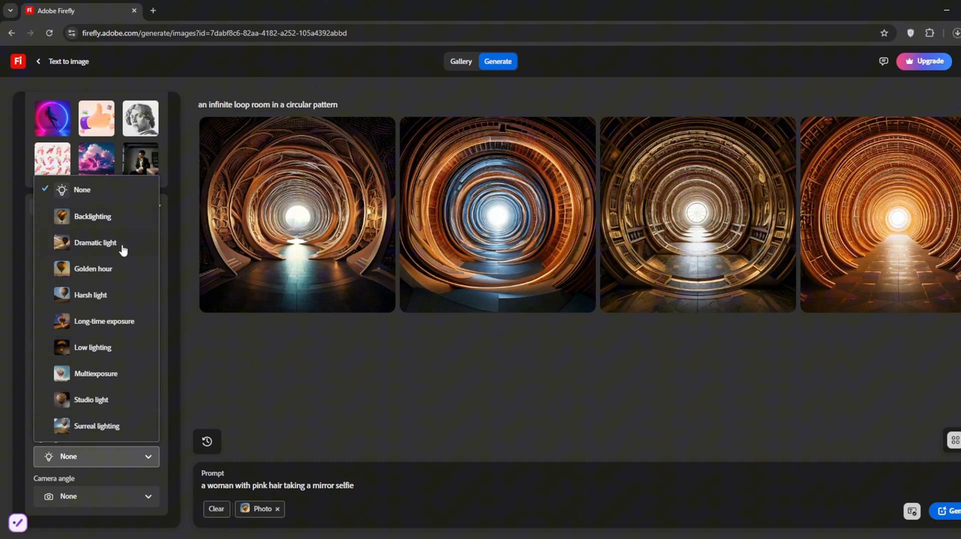
{"action": "mouse_move", "coordinate": [108, 358]}
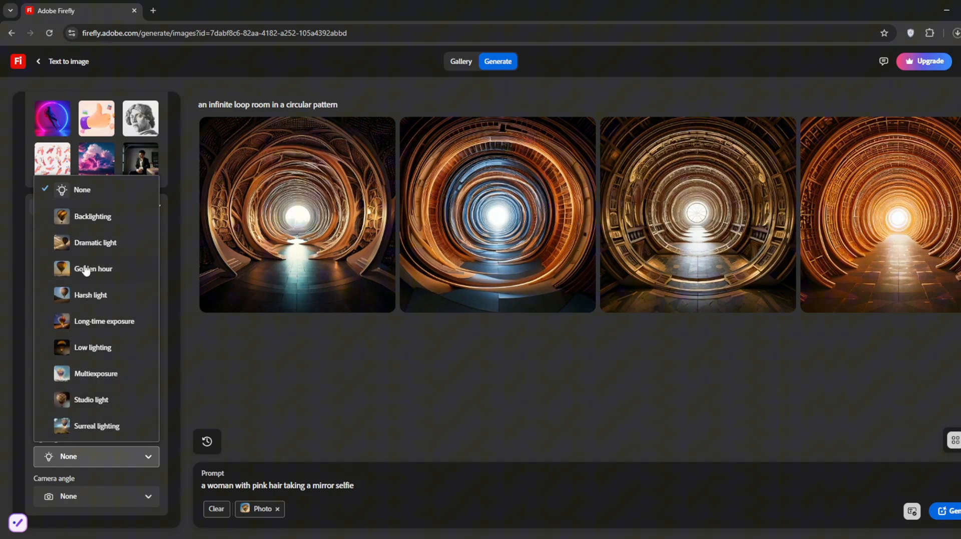
{"action": "left_click", "coordinate": [92, 268]}
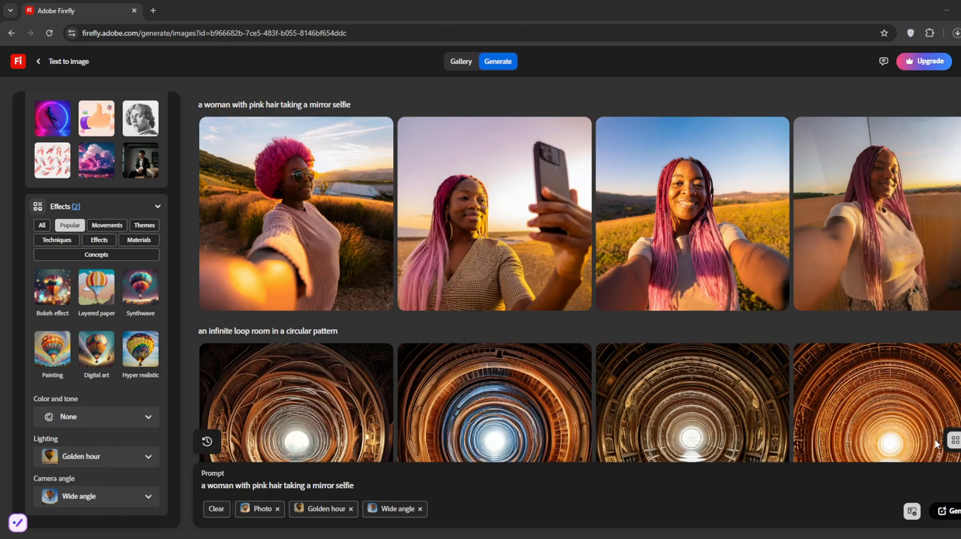
{"action": "mouse_move", "coordinate": [652, 113]}
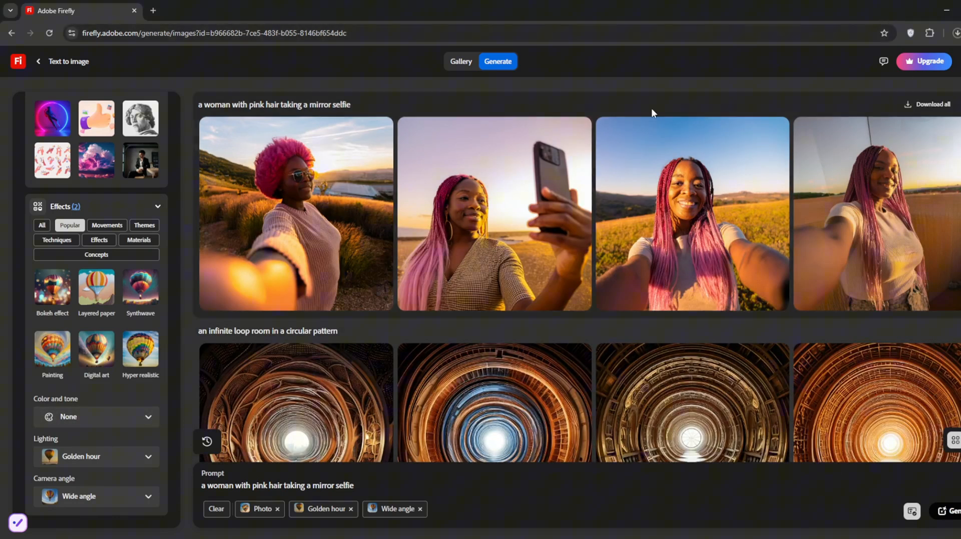
{"action": "left_click", "coordinate": [493, 213]}
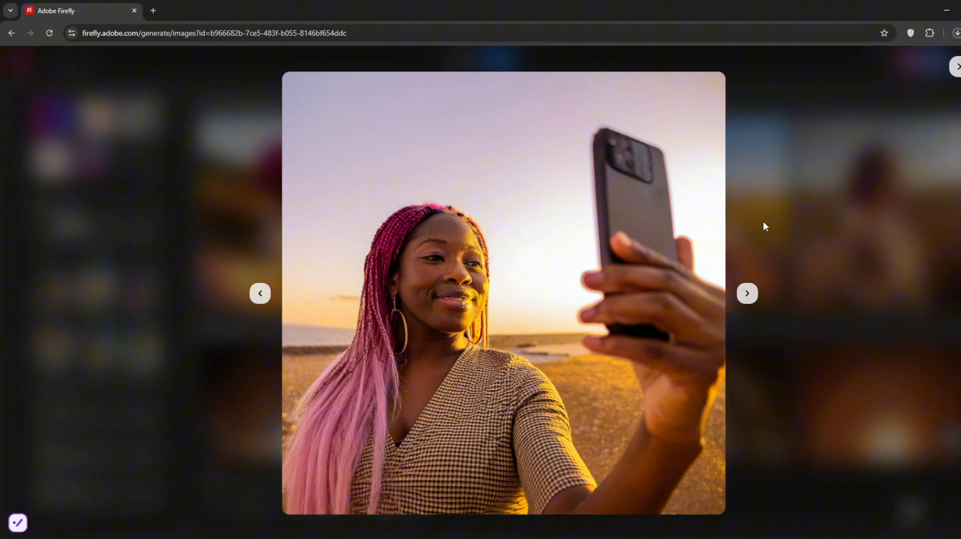
{"action": "left_click", "coordinate": [746, 293]}
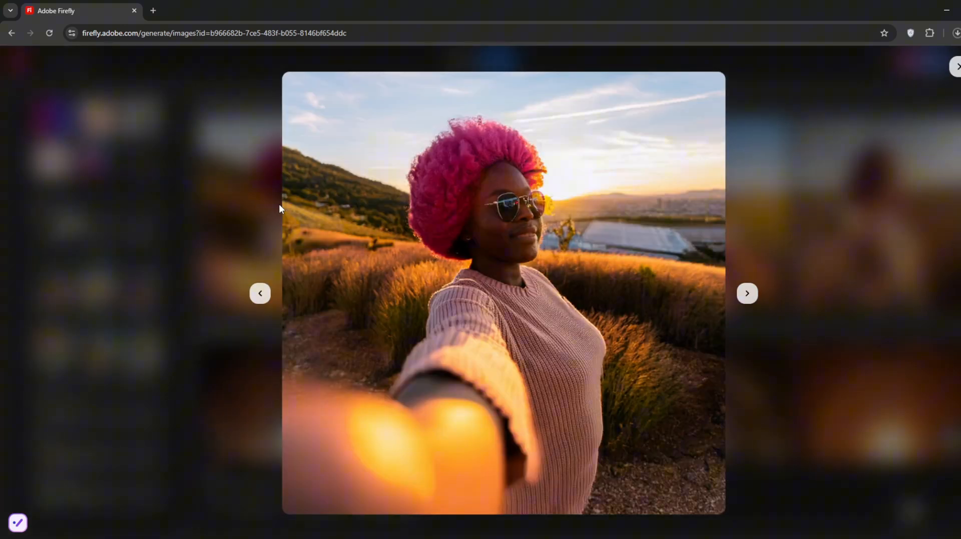
{"action": "mouse_move", "coordinate": [843, 343]}
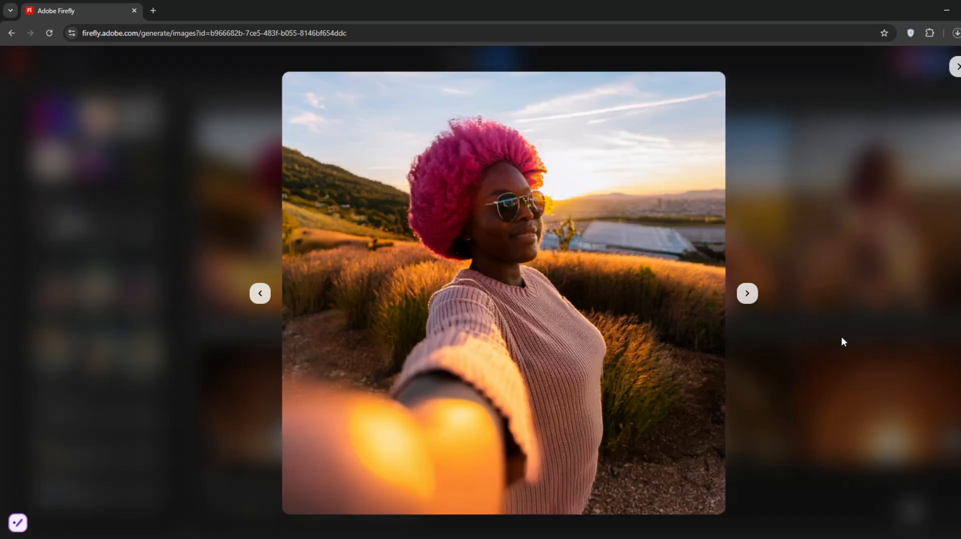
{"action": "left_click", "coordinate": [955, 66]}
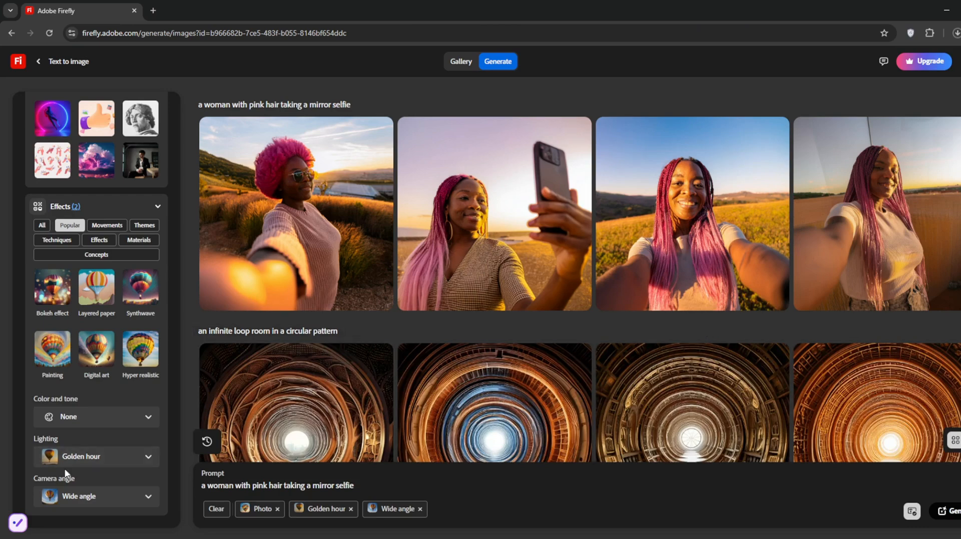
{"action": "mouse_move", "coordinate": [109, 483]}
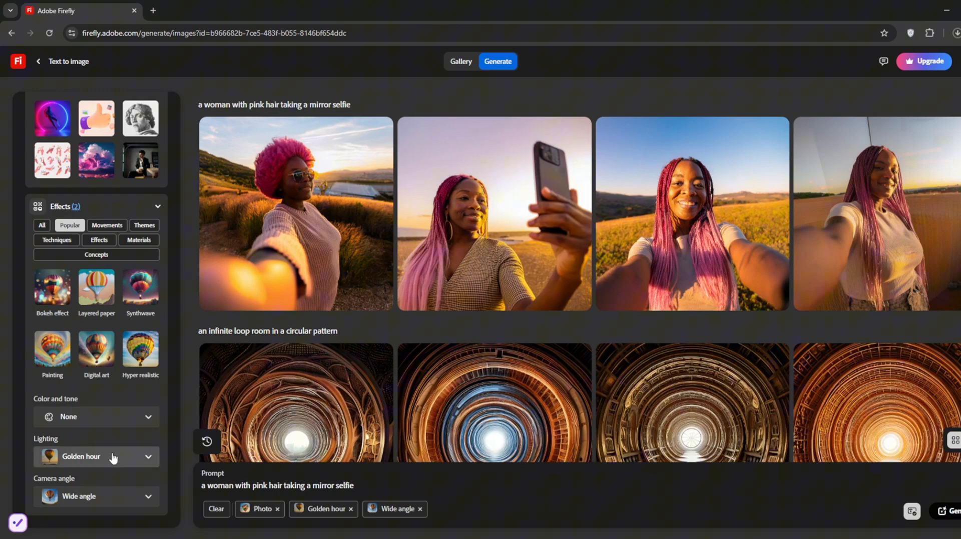
{"action": "mouse_move", "coordinate": [932, 446]}
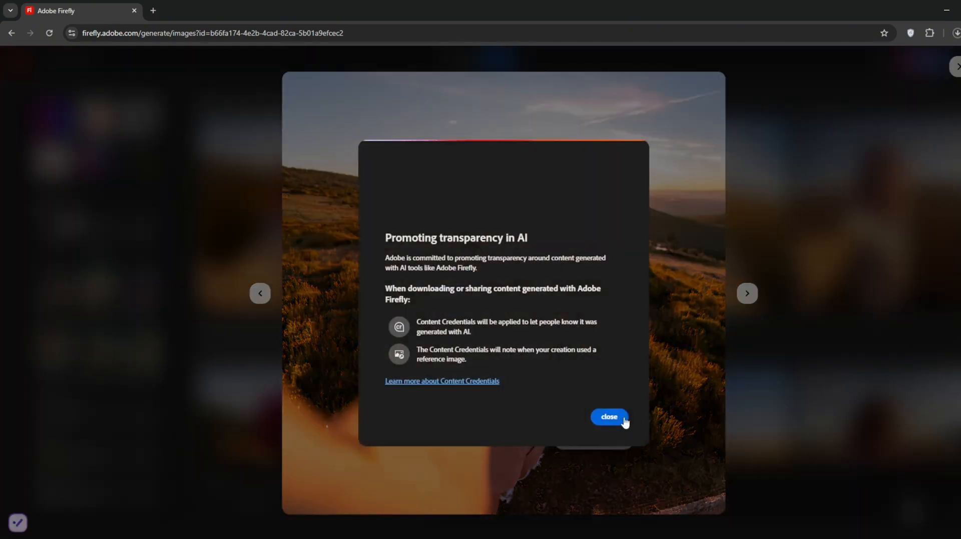
Dismiss the 'Promoting transparency in AI' Content Credentials notice.
{"action": "left_click", "coordinate": [609, 417]}
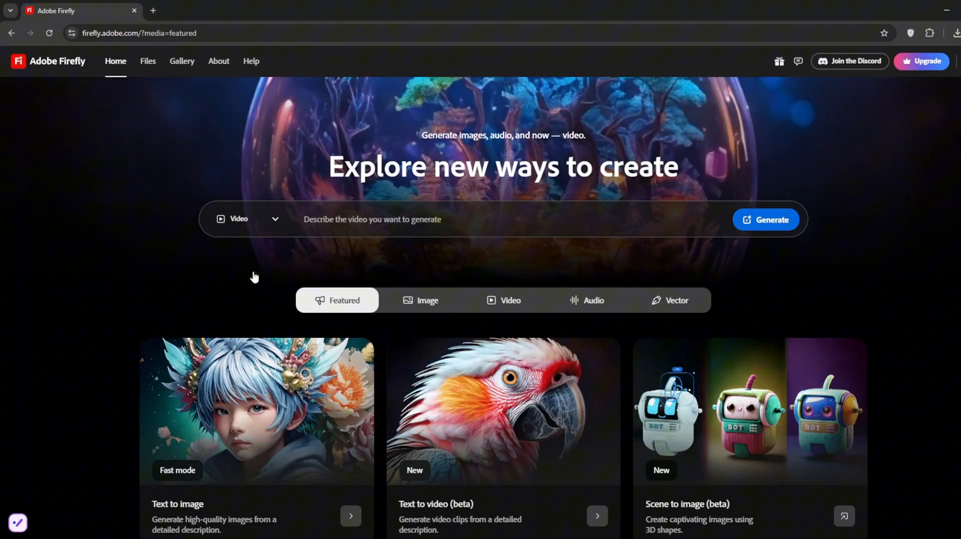
Enter the video prompt 'A dog with honeycomb skin, running on ice' in Generate Video (beta).
{"action": "scroll", "scroll_direction": "down", "scroll_amount": 3}
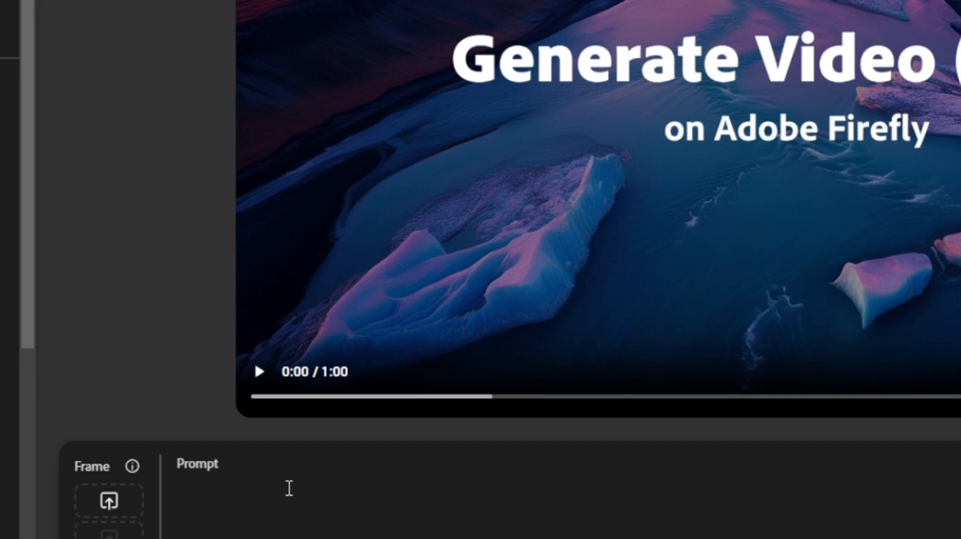
{"action": "type", "text": "A dog with honeycomb skin"}
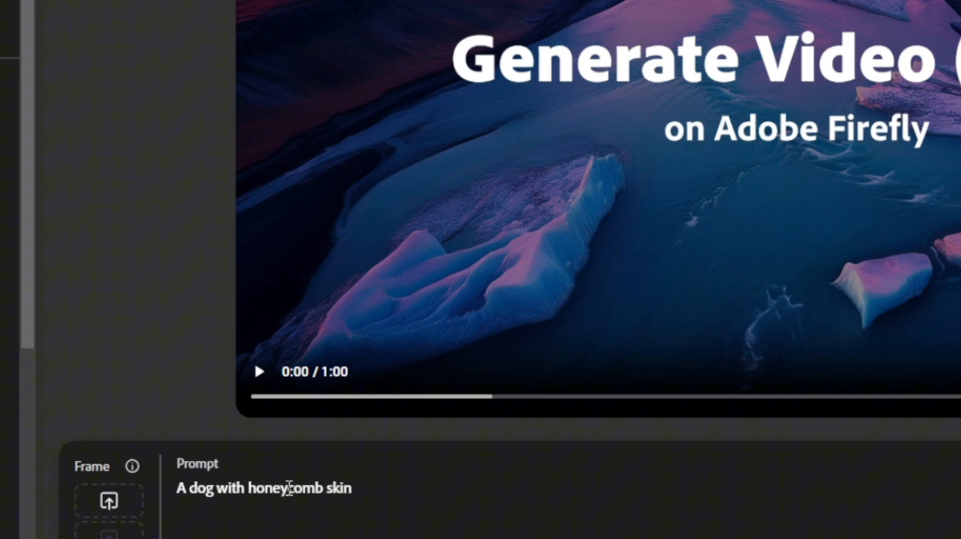
{"action": "type", "text": ", running on ice"}
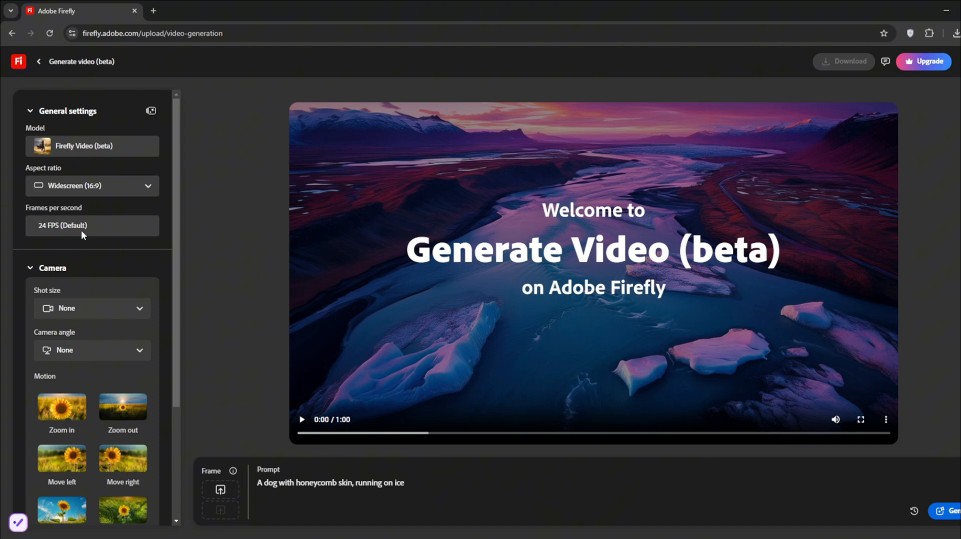
{"action": "mouse_move", "coordinate": [71, 229]}
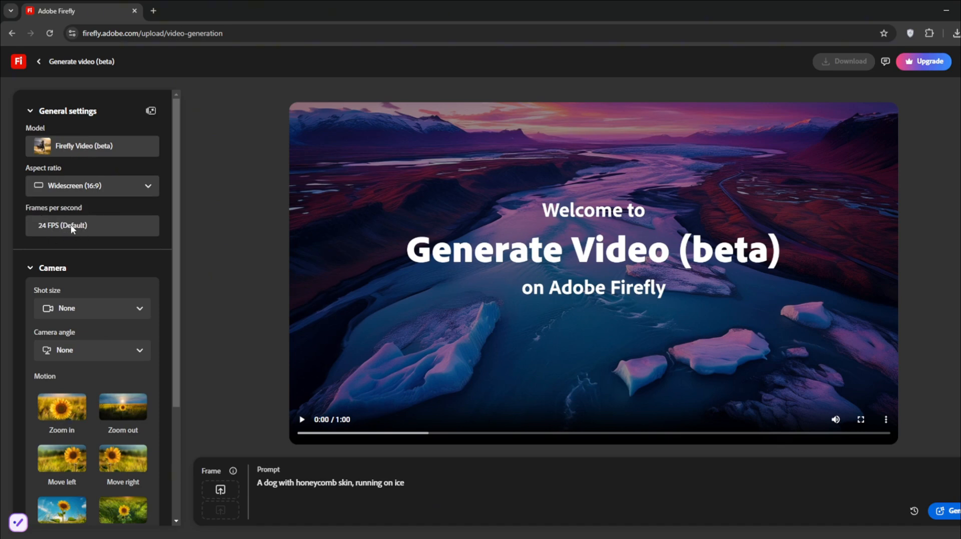
Set the video camera to Medium shot size with an Aerial shot angle.
{"action": "scroll", "scroll_direction": "down", "scroll_amount": 3}
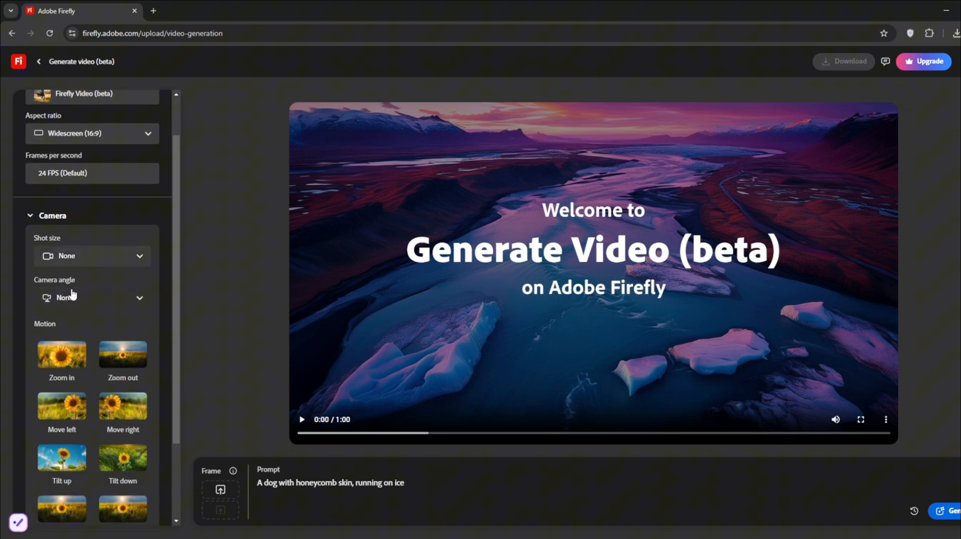
{"action": "left_click", "coordinate": [93, 255]}
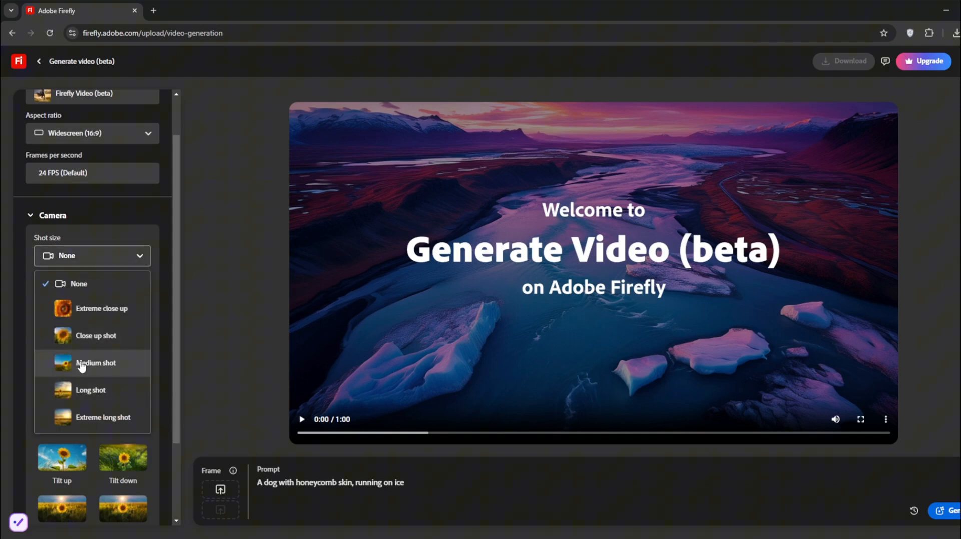
{"action": "left_click", "coordinate": [95, 363]}
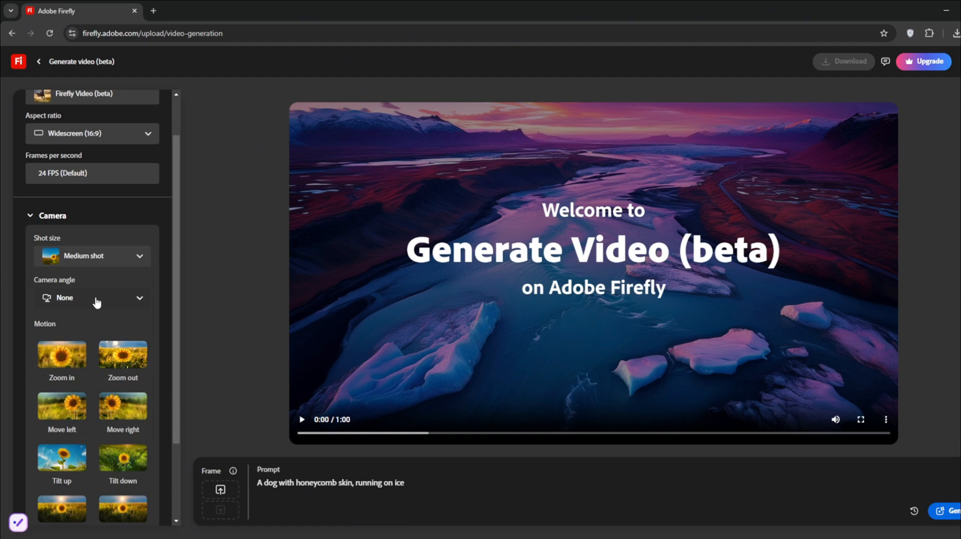
{"action": "left_click", "coordinate": [92, 299]}
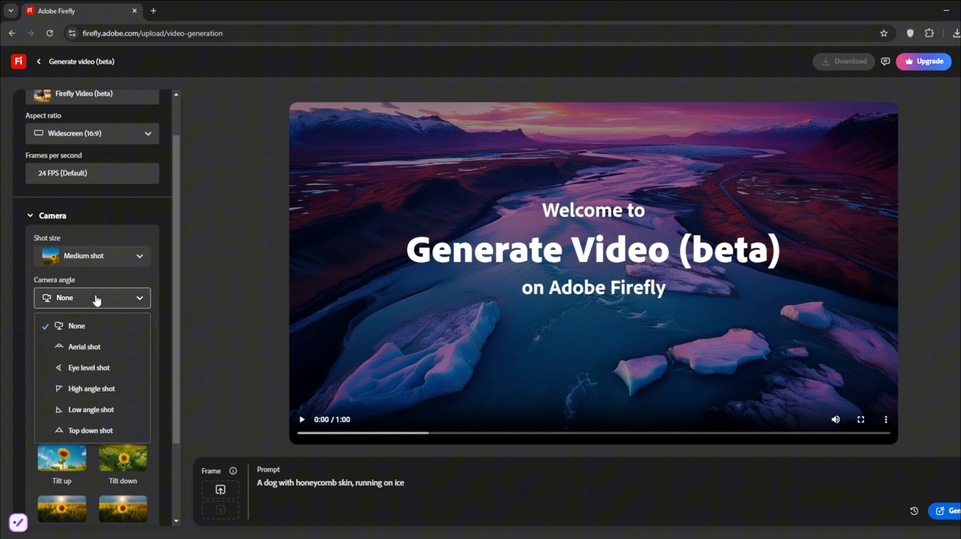
{"action": "mouse_move", "coordinate": [91, 388]}
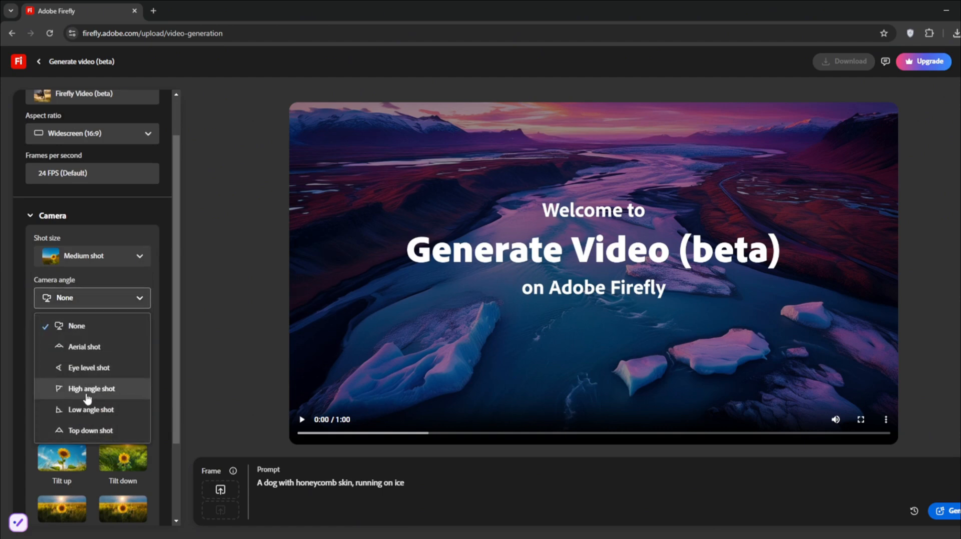
{"action": "left_click", "coordinate": [84, 346]}
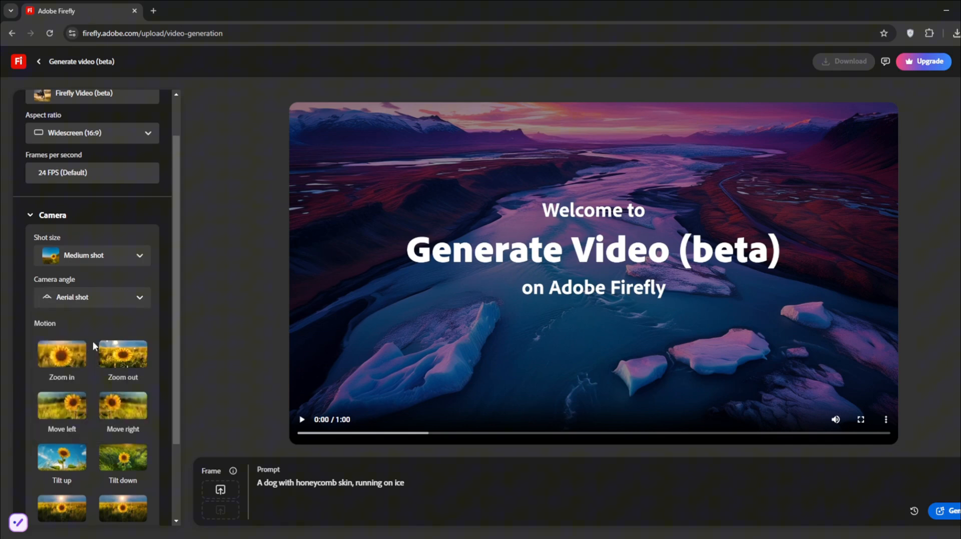
{"action": "scroll", "scroll_direction": "down", "scroll_amount": 3}
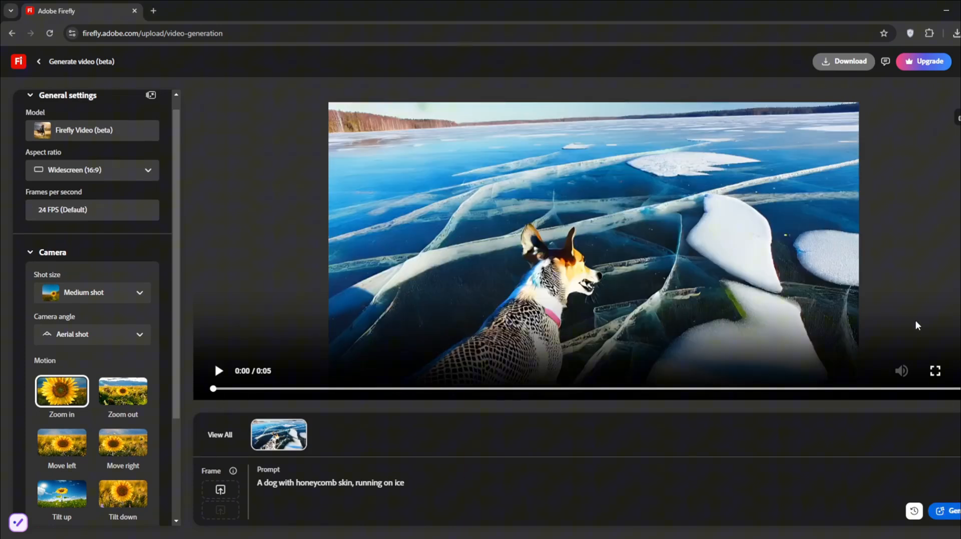
Play the generated honeycomb-skinned dog clip through its five seconds.
{"action": "left_click", "coordinate": [935, 371]}
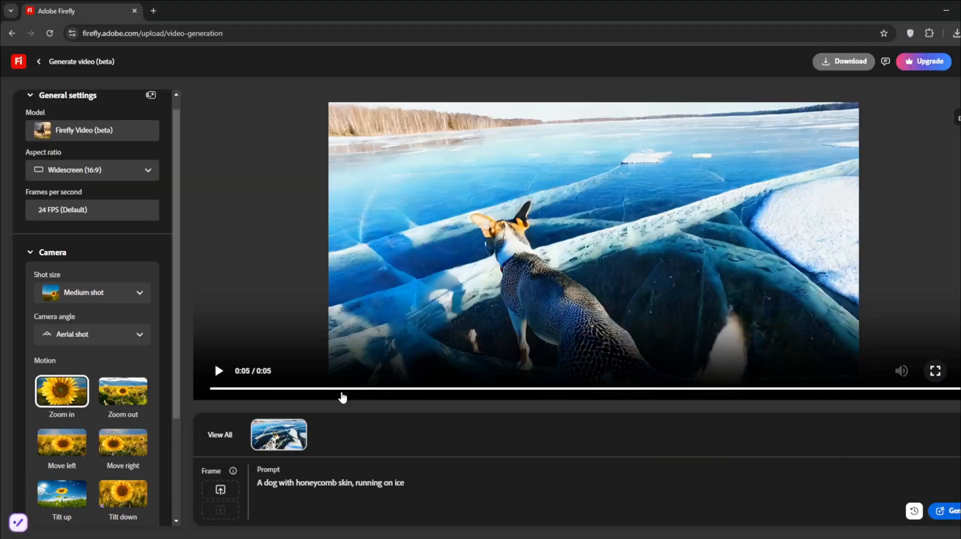
{"action": "mouse_move", "coordinate": [367, 396]}
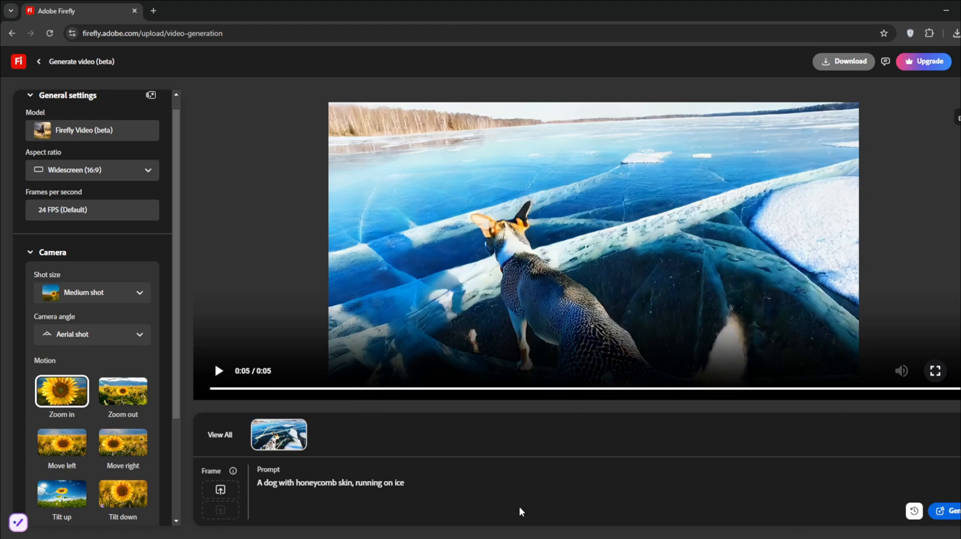
Replace the prompt with the smiling woman in her room and watch the clip full screen.
{"action": "triple_click", "coordinate": [330, 483]}
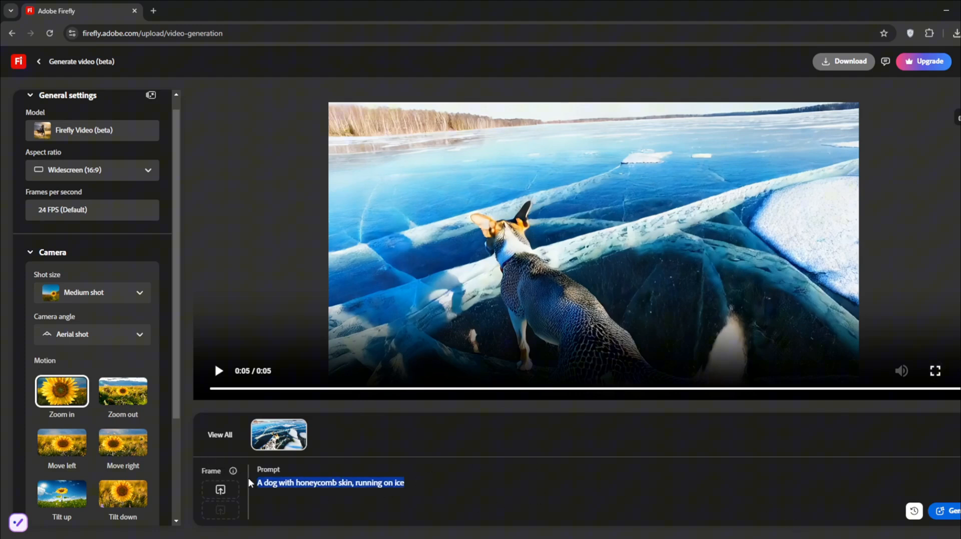
{"action": "type", "text": "A w"}
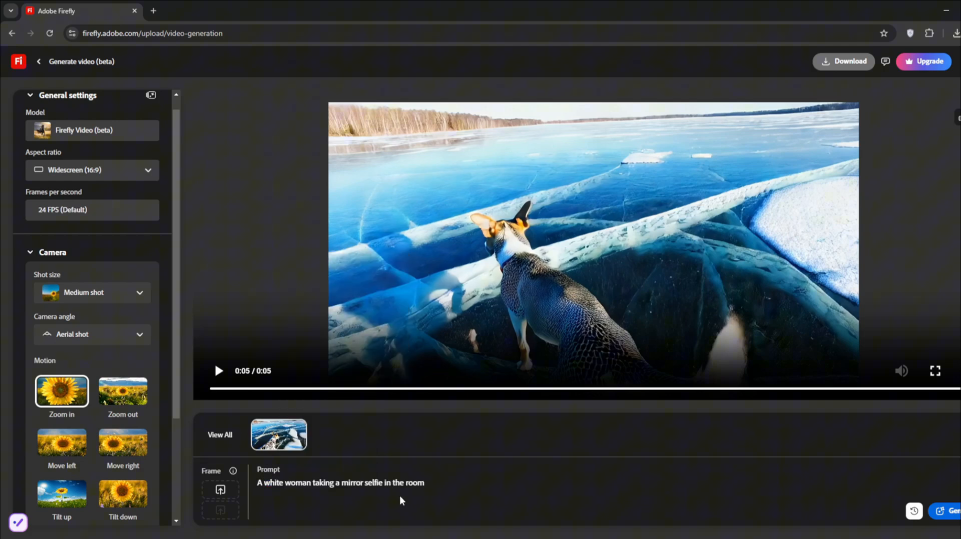
{"action": "scroll", "scroll_direction": "down", "scroll_amount": 3}
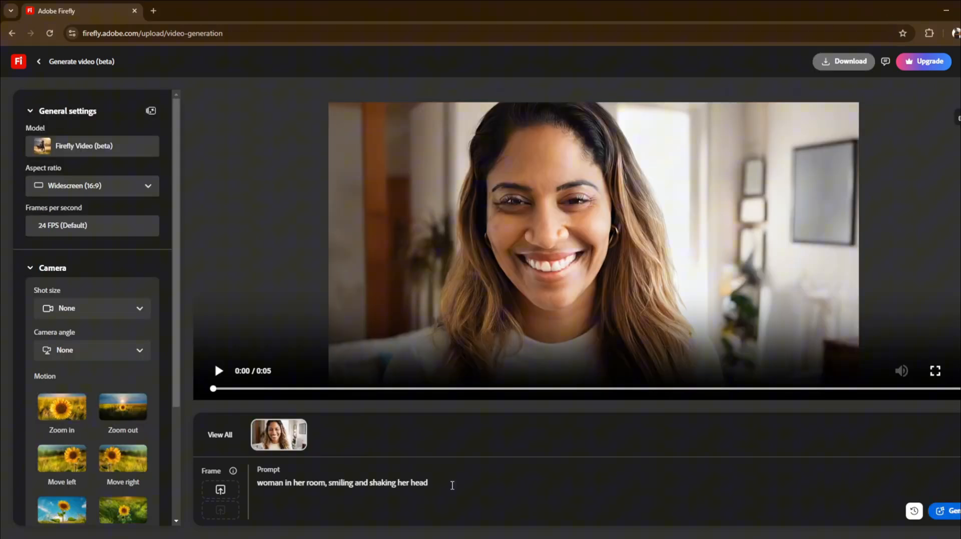
{"action": "triple_click", "coordinate": [341, 482]}
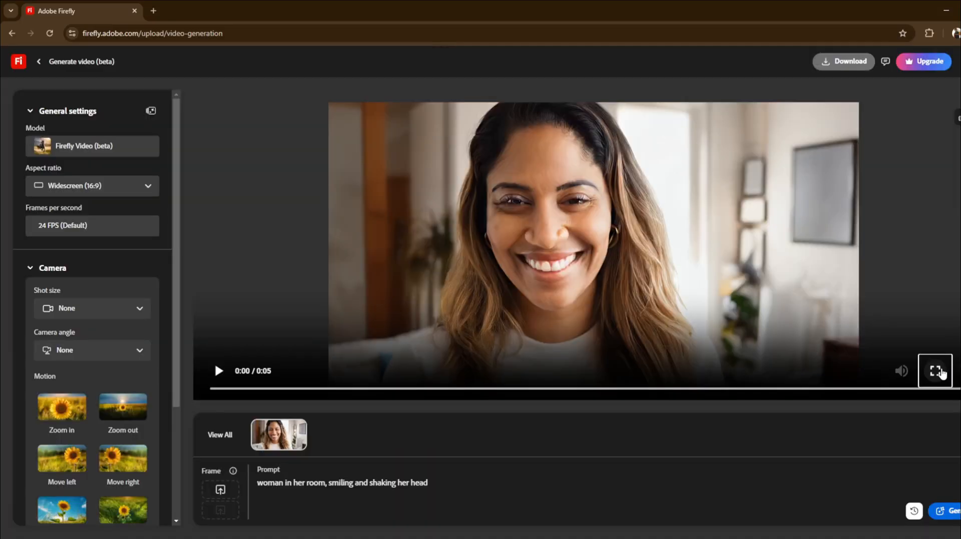
{"action": "left_click", "coordinate": [934, 372]}
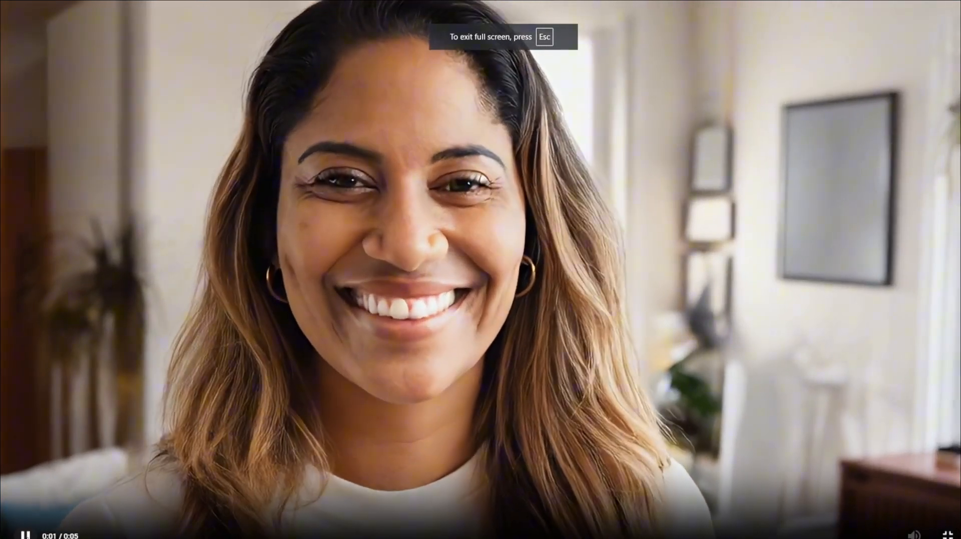
{"action": "key", "text": "Escape"}
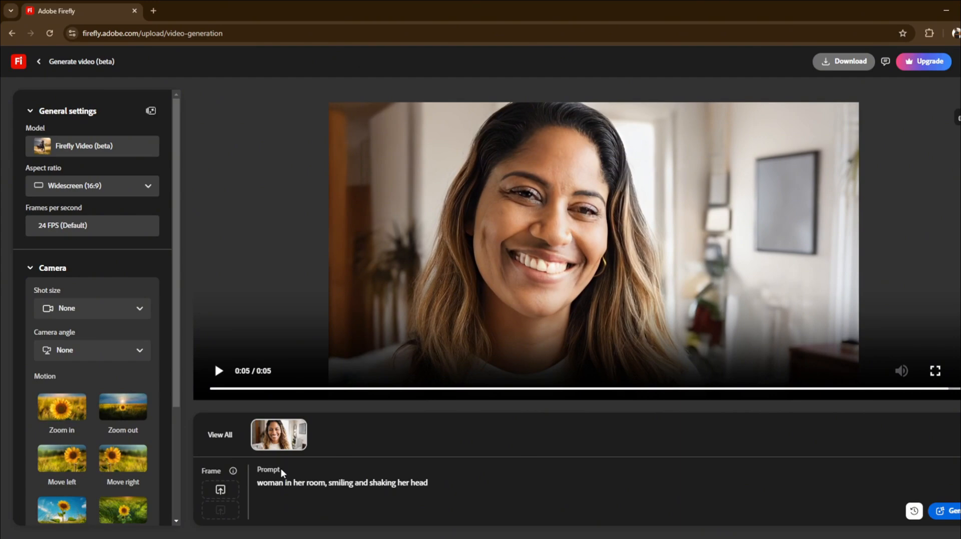
Return home, reopen Text to video and upload the pink-haired selfie as the first frame.
{"action": "left_click", "coordinate": [38, 61]}
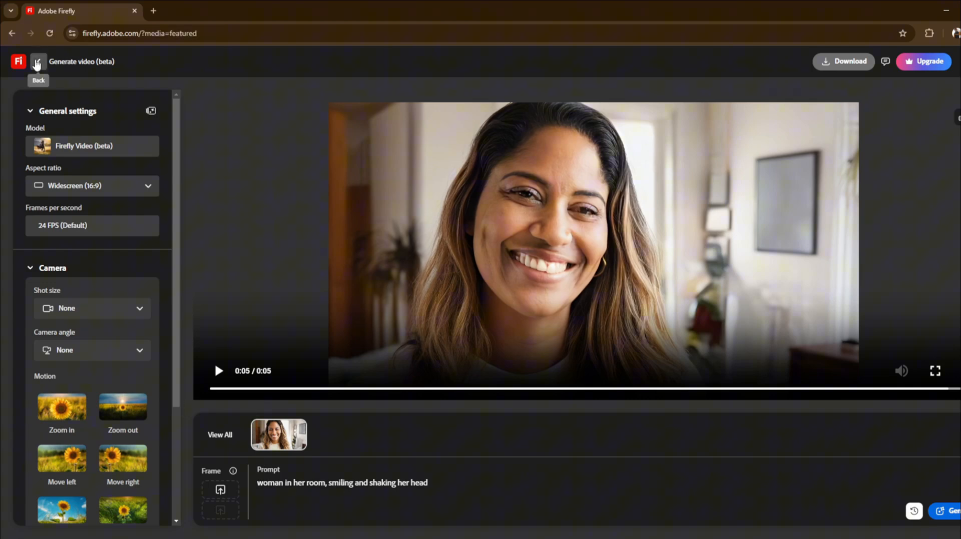
{"action": "left_click", "coordinate": [39, 62]}
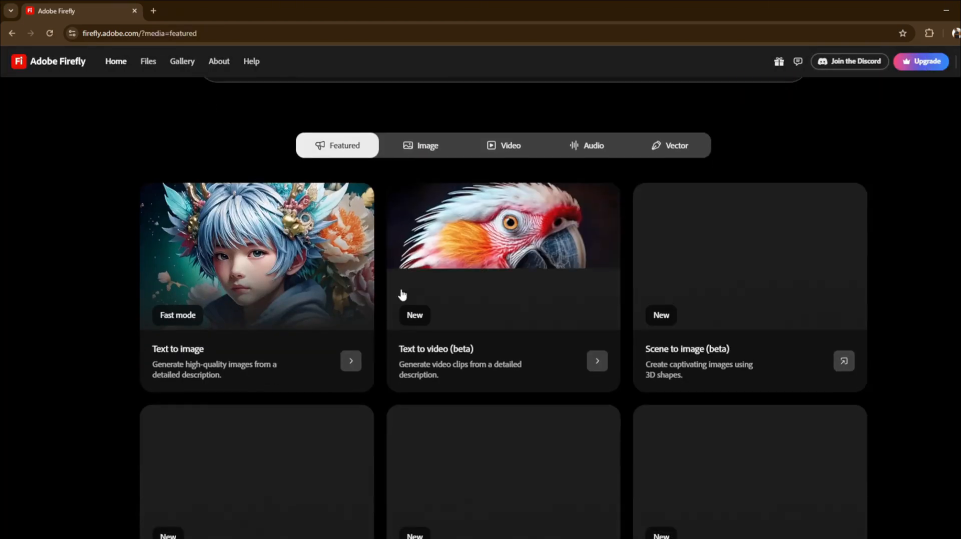
{"action": "left_click", "coordinate": [502, 145]}
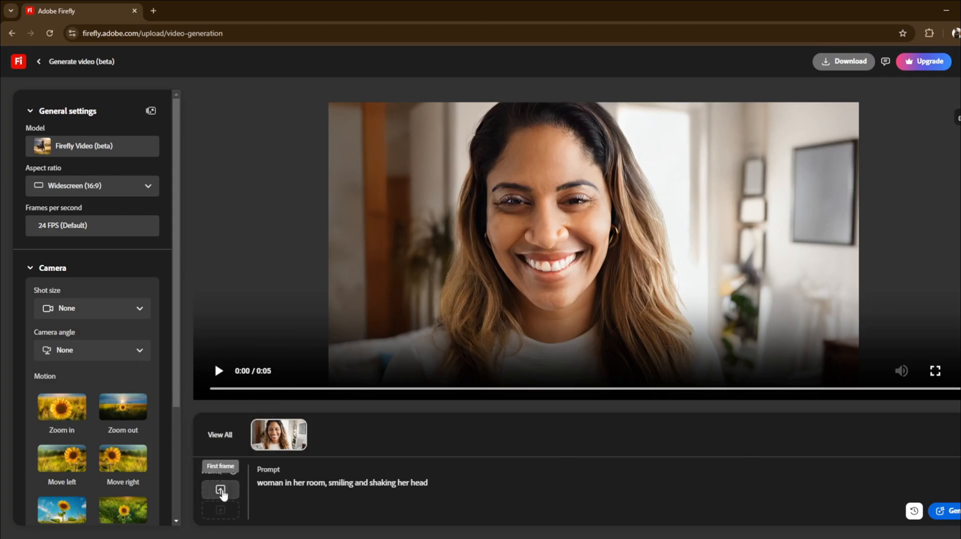
{"action": "left_click", "coordinate": [219, 490]}
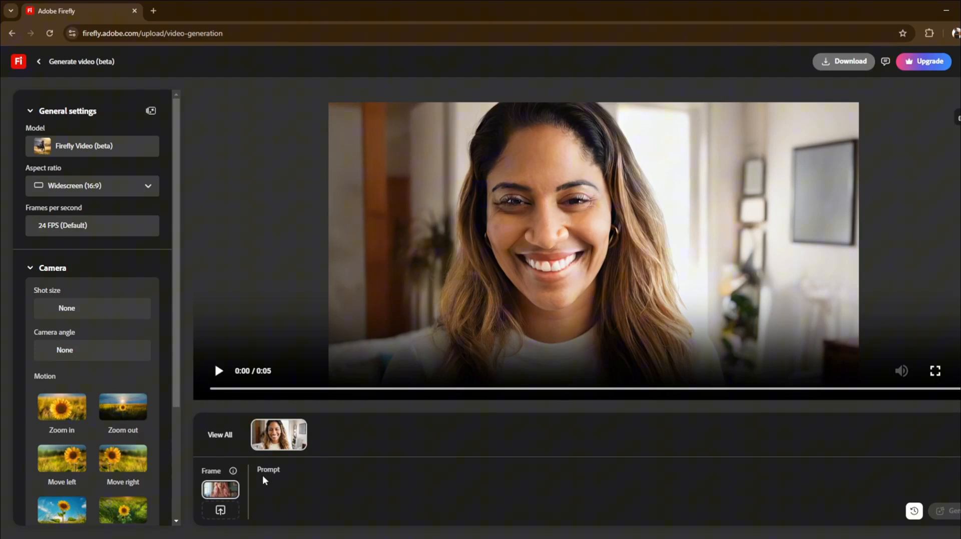
Generate a video from the prompt 'woman in her room' and watch it full screen.
{"action": "type", "text": "woman in her"}
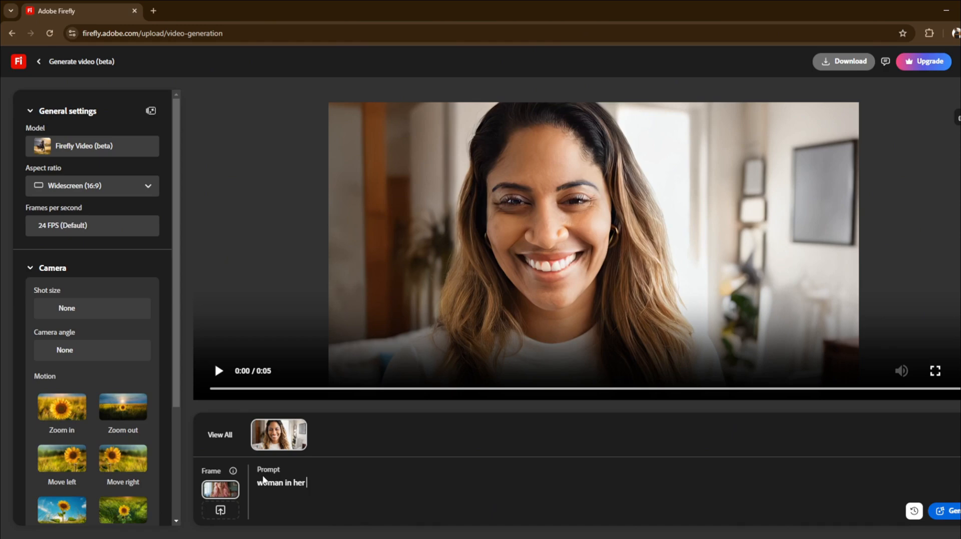
{"action": "type", "text": "room"}
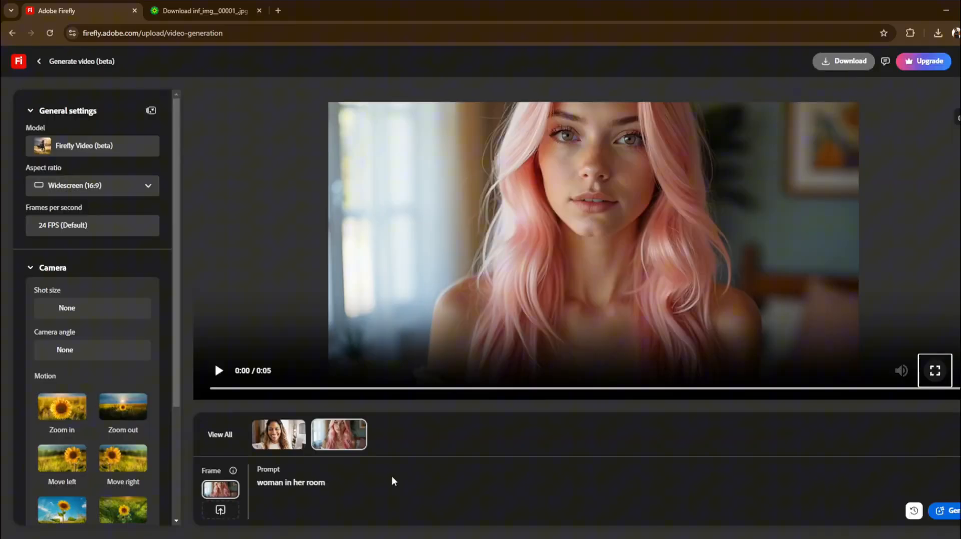
{"action": "left_click", "coordinate": [218, 371]}
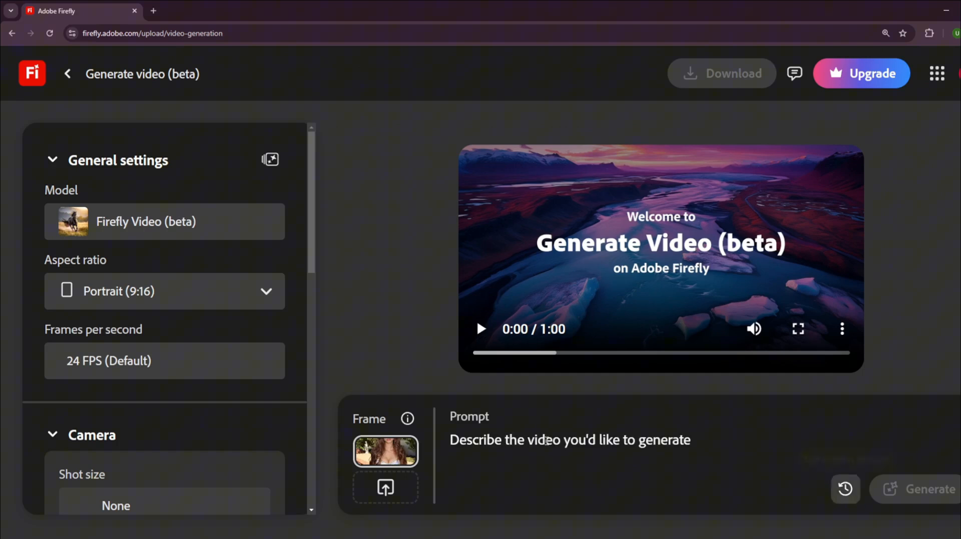
Prompt a brown-haired woman turning left and right, smiling as she moves her hands, with consistent motion.
{"action": "type", "text": "A woman with brown hair, turns left and right and smiles"}
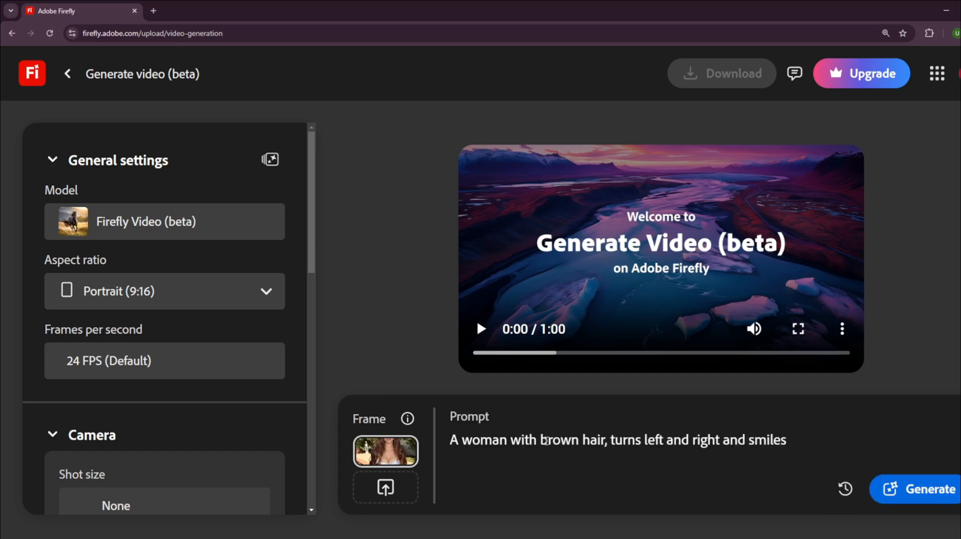
{"action": "type", "text": ", as she"}
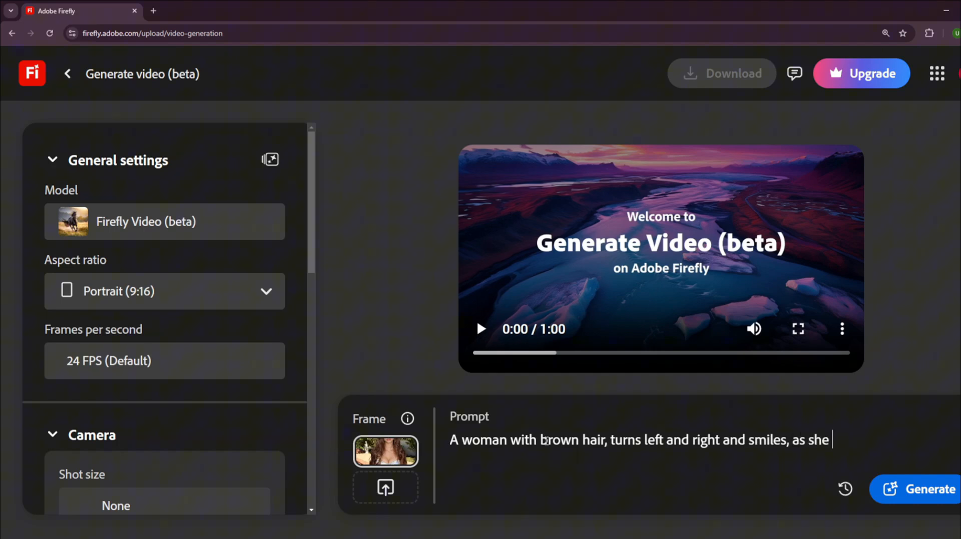
{"action": "type", "text": "moves her hands"}
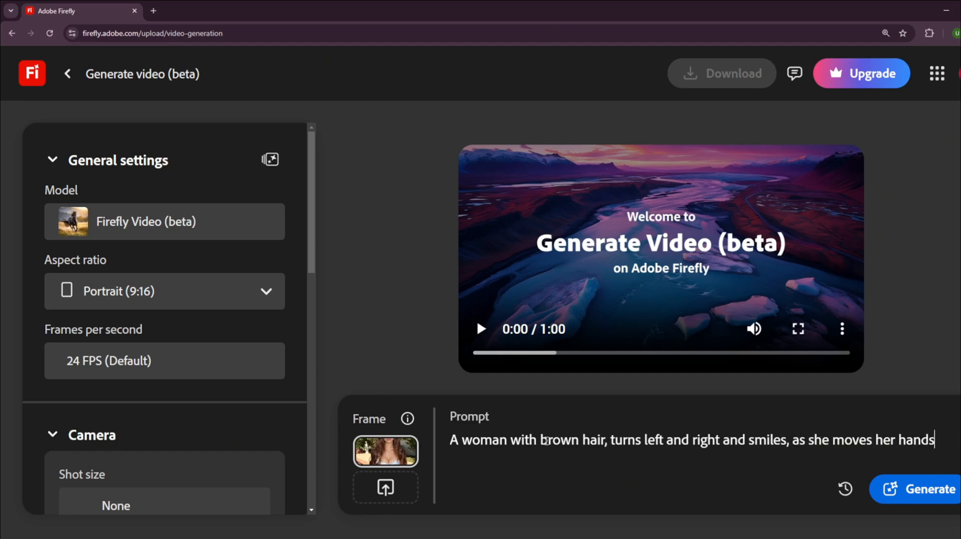
{"action": "type", "text": "."}
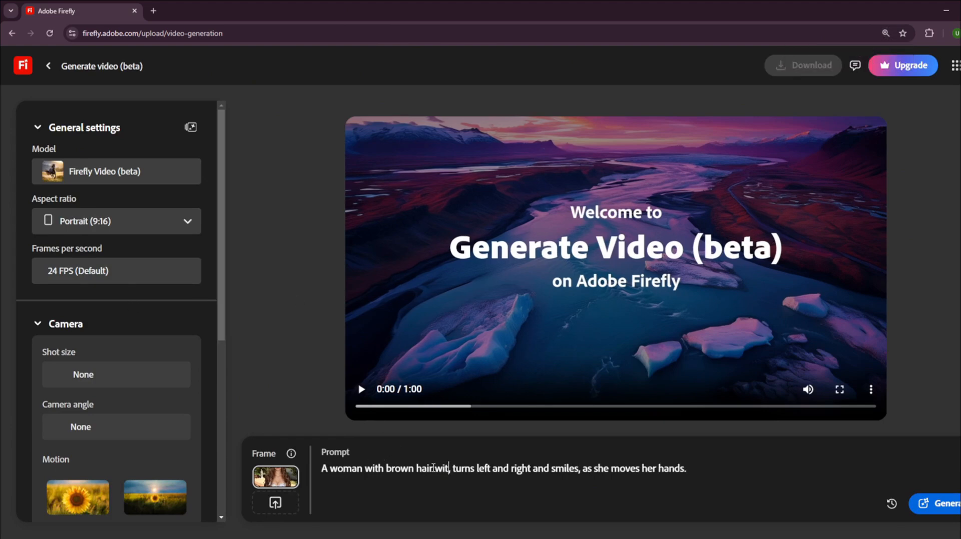
{"action": "type", "text": "with consistent face"}
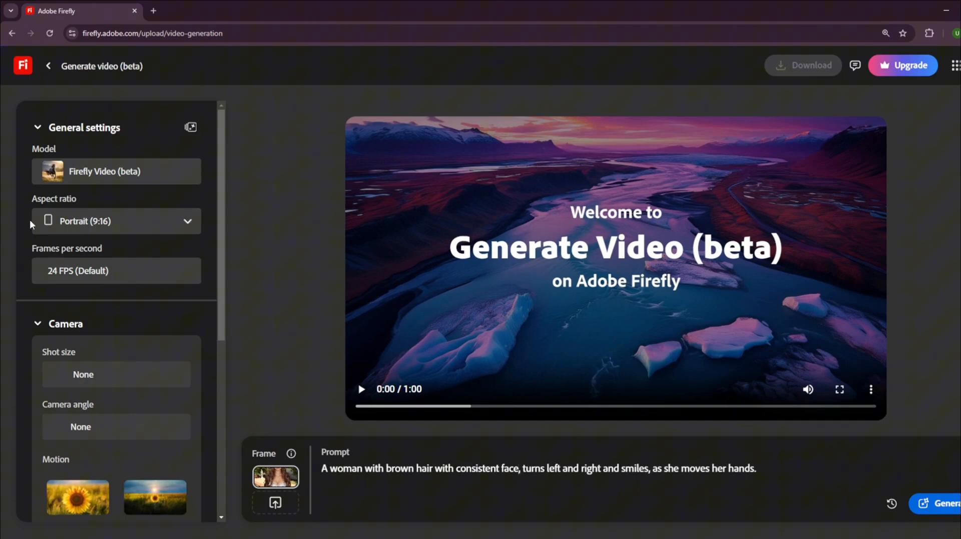
{"action": "mouse_move", "coordinate": [154, 316]}
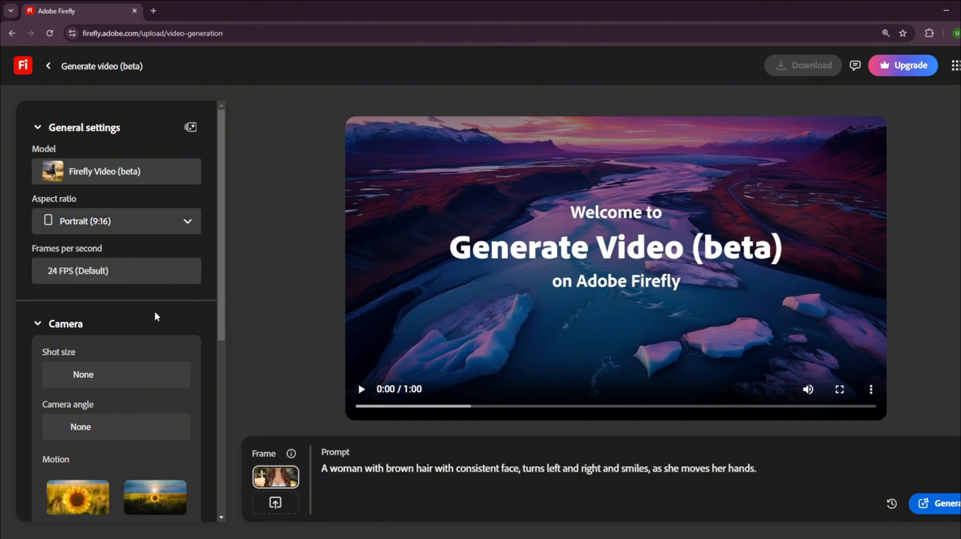
{"action": "scroll", "scroll_direction": "down", "scroll_amount": 3}
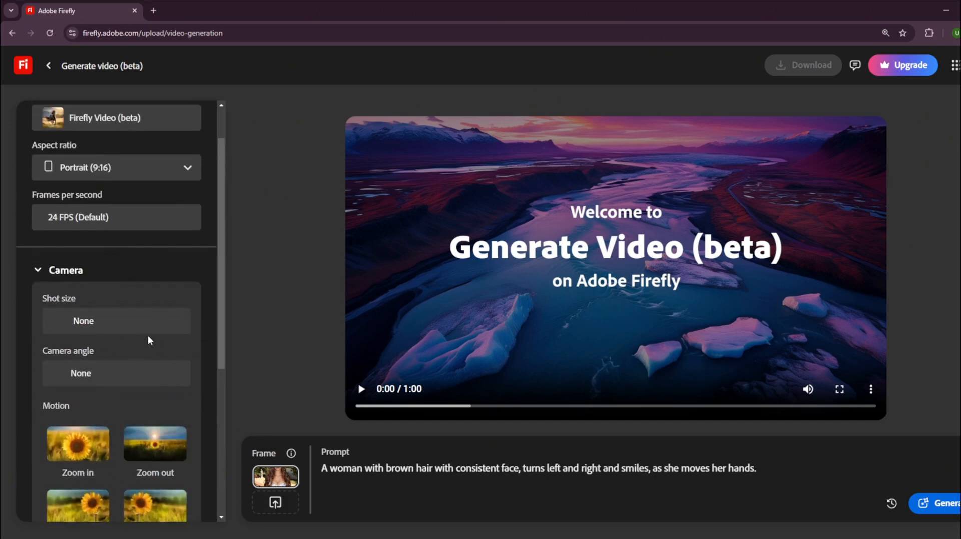
{"action": "scroll", "scroll_direction": "down", "scroll_amount": 3}
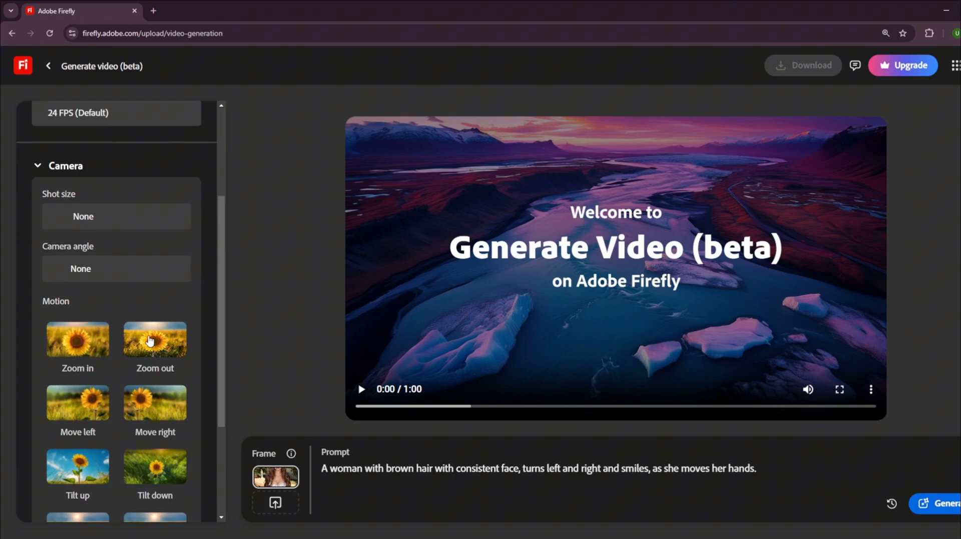
{"action": "scroll", "scroll_direction": "down", "scroll_amount": 3}
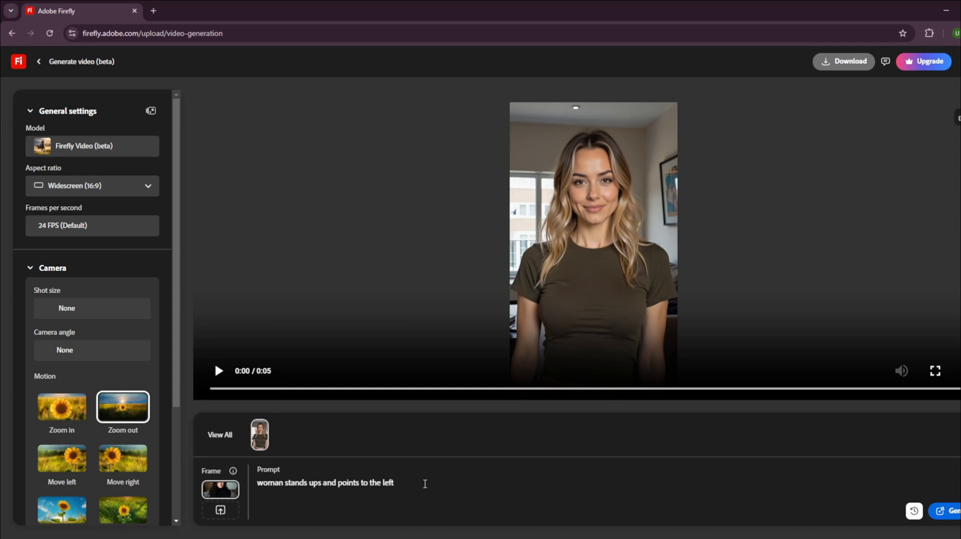
Replace the seed with 123453, generate, and play the dark-haired woman clip to its end.
{"action": "triple_click", "coordinate": [324, 484]}
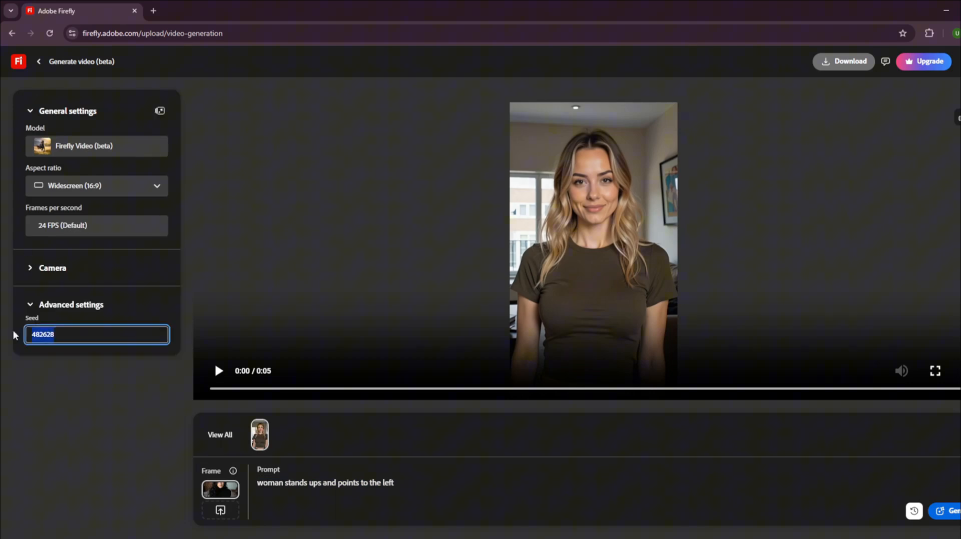
{"action": "type", "text": "123453"}
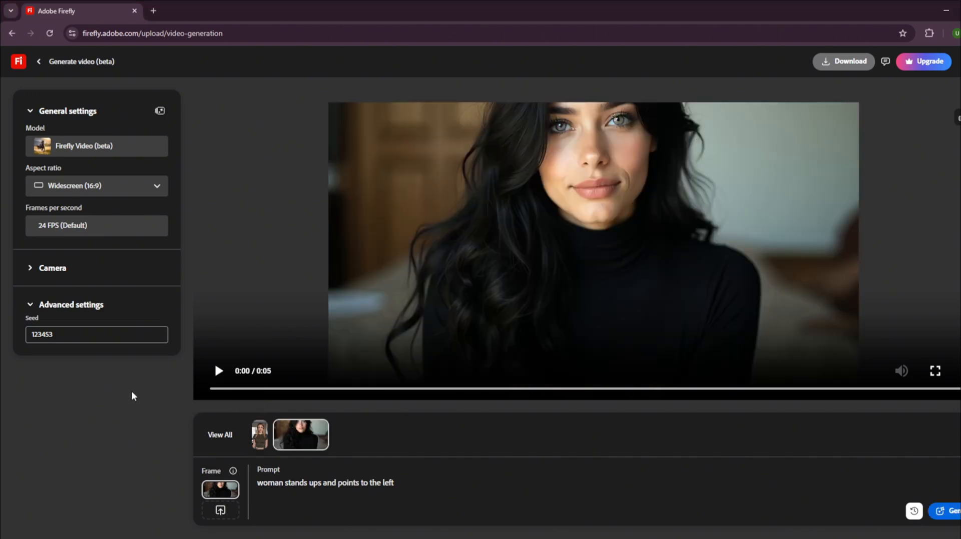
{"action": "left_click", "coordinate": [217, 371]}
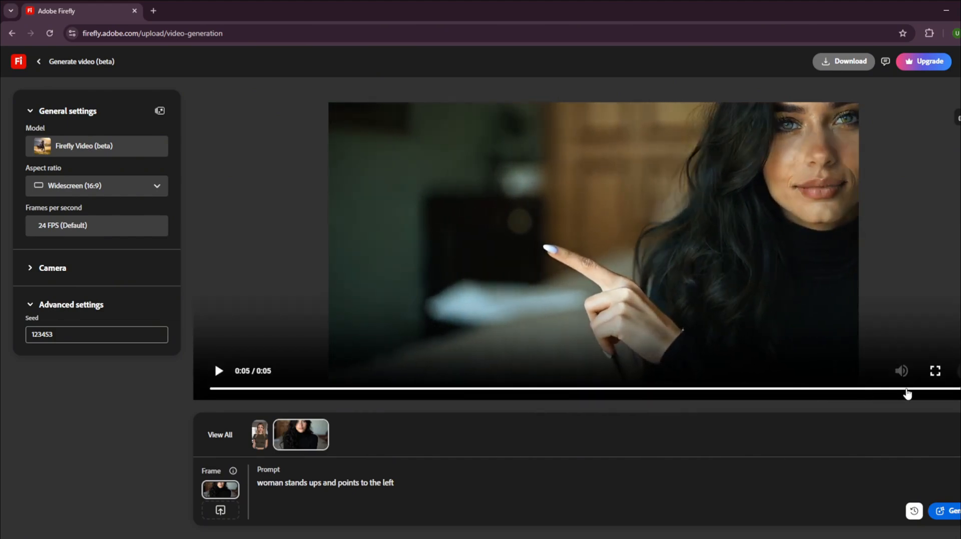
{"action": "left_click", "coordinate": [218, 371]}
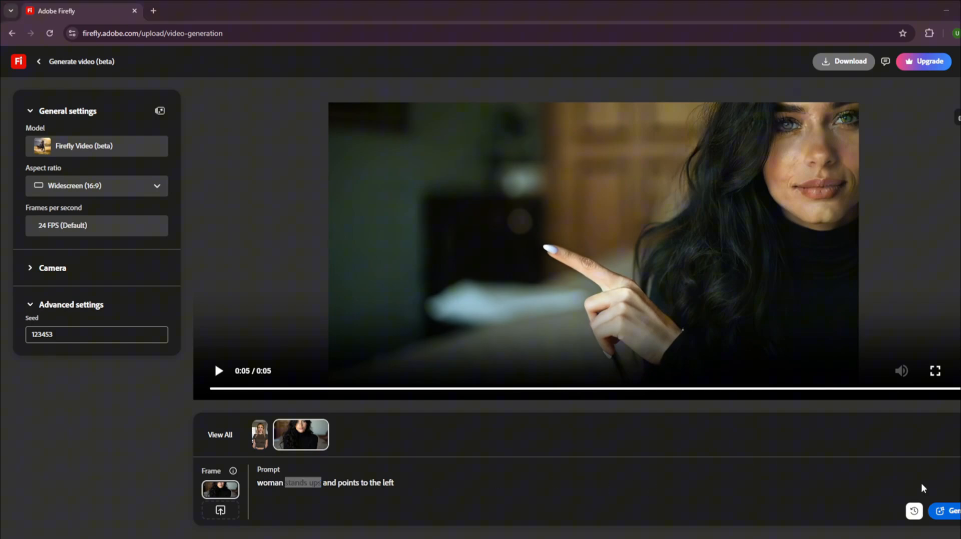
Reach Emailnator via a 'gmailnator' search, switch off Domain, and select the generated gmail.com address.
{"action": "left_click", "coordinate": [152, 10]}
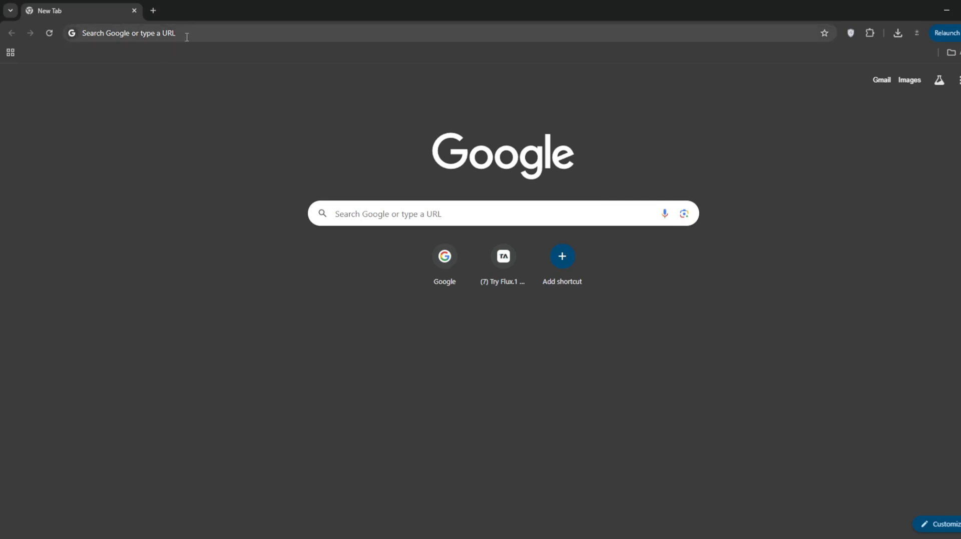
{"action": "type", "text": "gmailnator"}
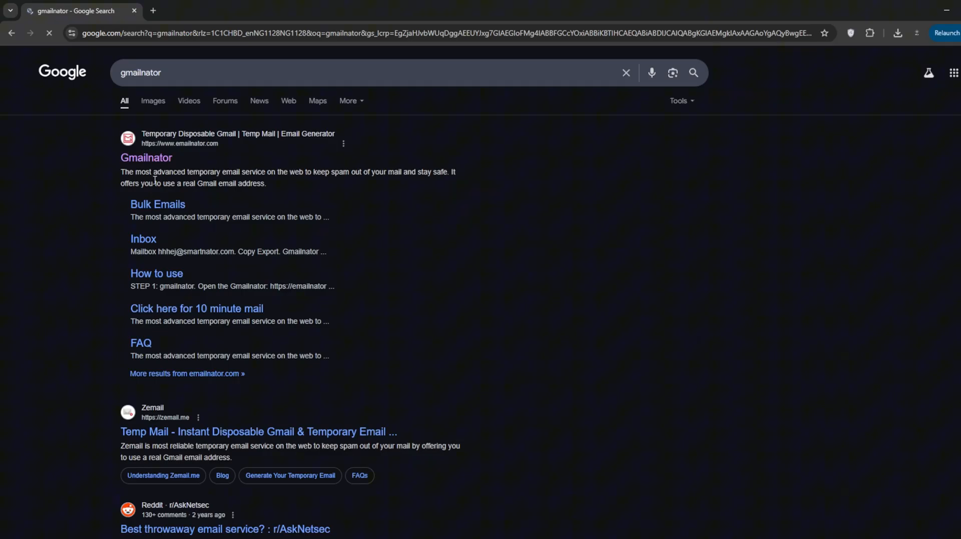
{"action": "left_click", "coordinate": [146, 157]}
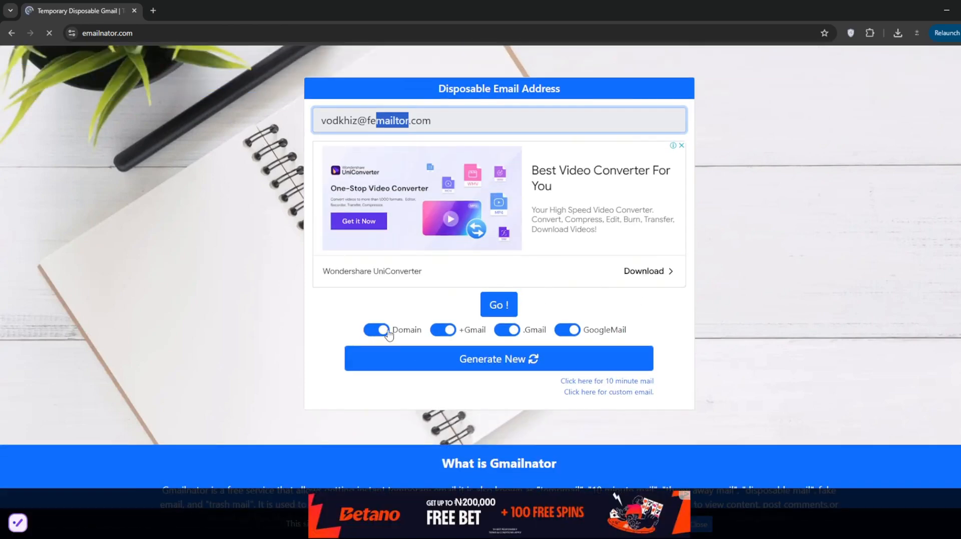
{"action": "left_click", "coordinate": [377, 331]}
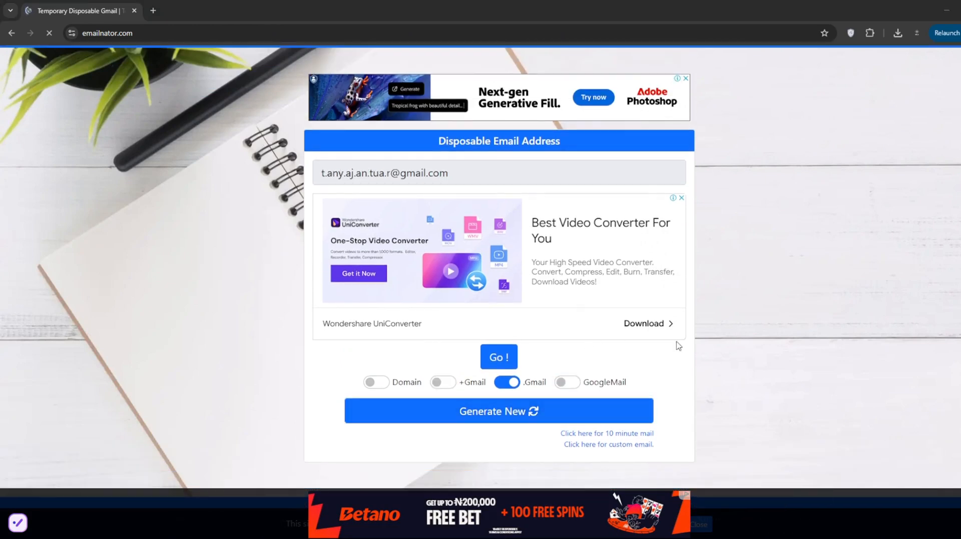
{"action": "triple_click", "coordinate": [383, 173]}
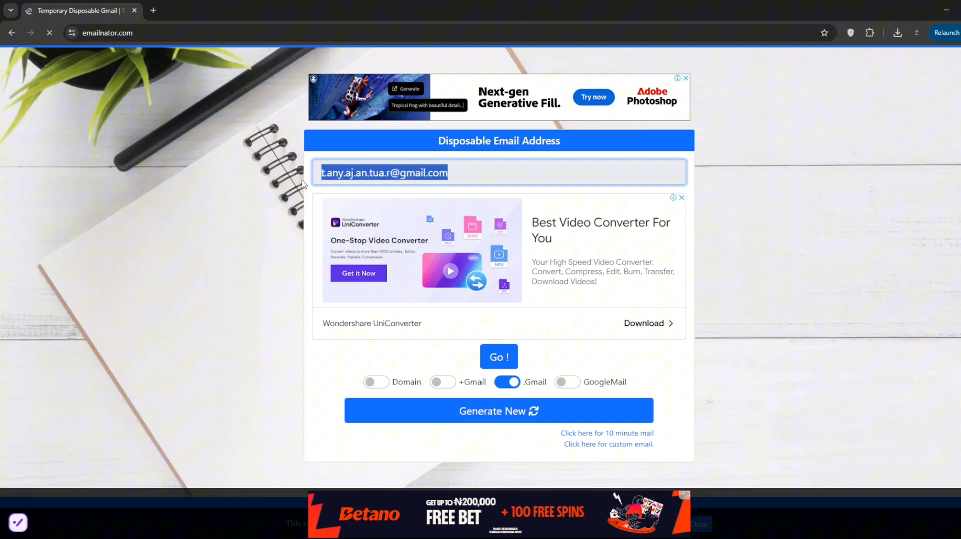